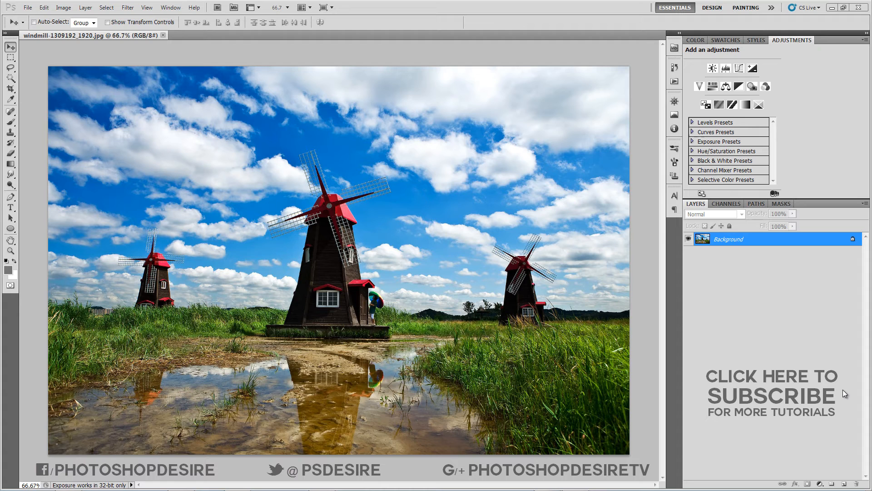
pyautogui.moveTo(252, 243)
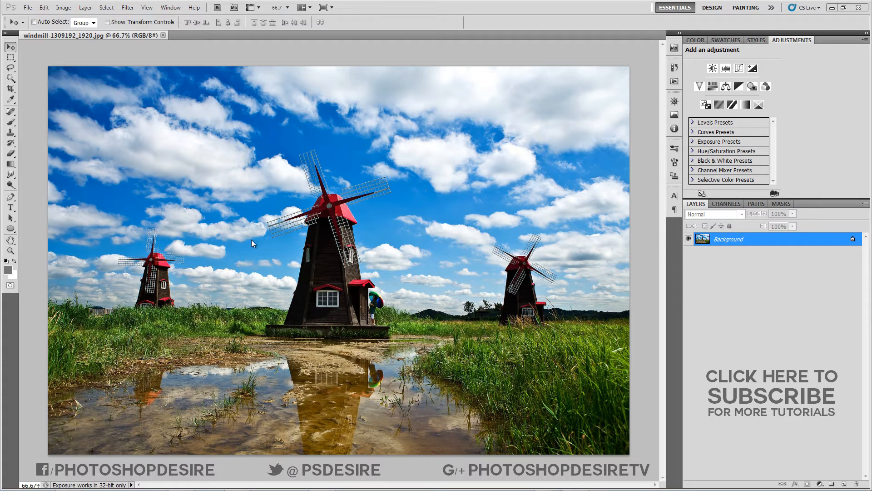
pyautogui.moveTo(820, 483)
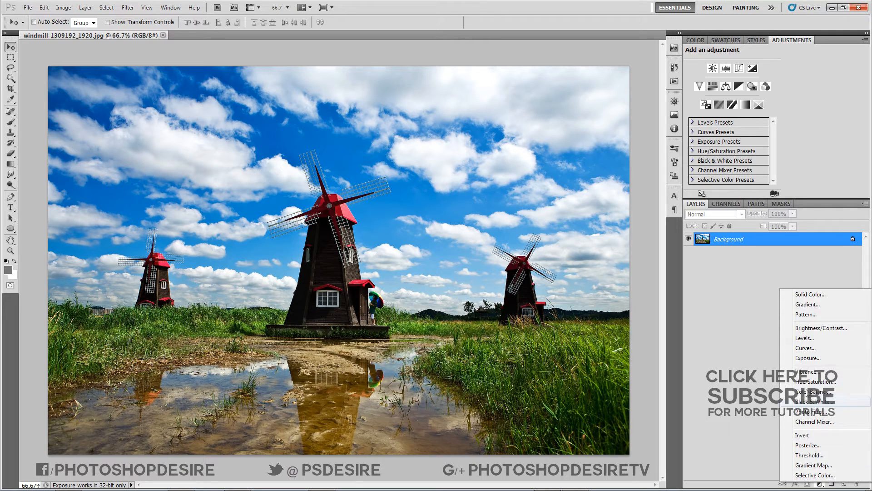
# - Add an Exposure adjustment layer, test the slider, and enter an exposure of -4
pyautogui.click(807, 358)
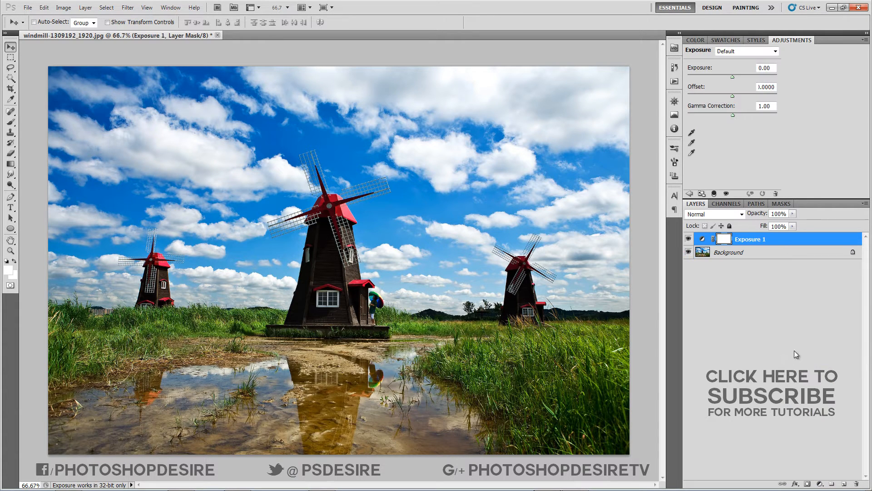
pyautogui.moveTo(755, 75); pyautogui.dragTo(686, 75)
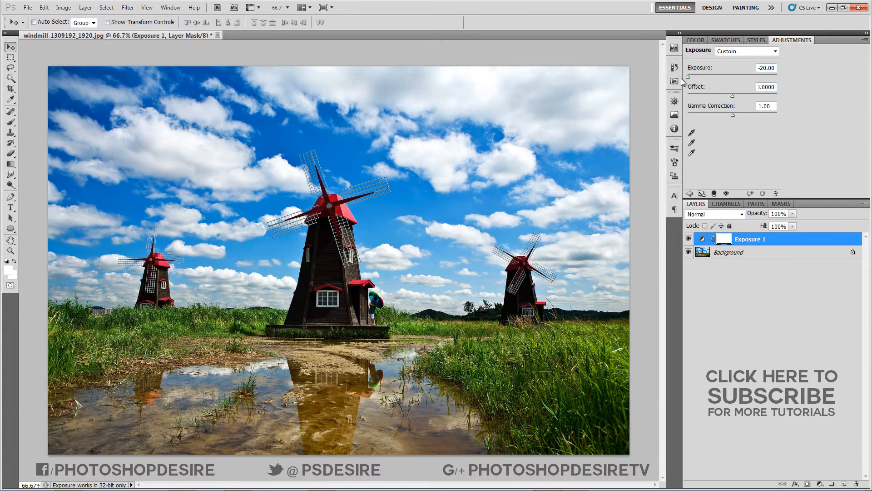
pyautogui.moveTo(692, 74); pyautogui.dragTo(746, 75)
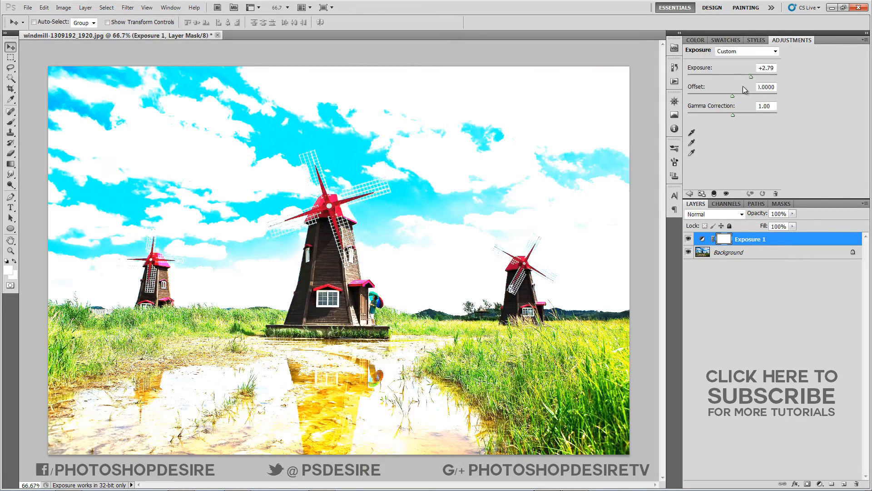
pyautogui.moveTo(745, 76); pyautogui.dragTo(709, 76)
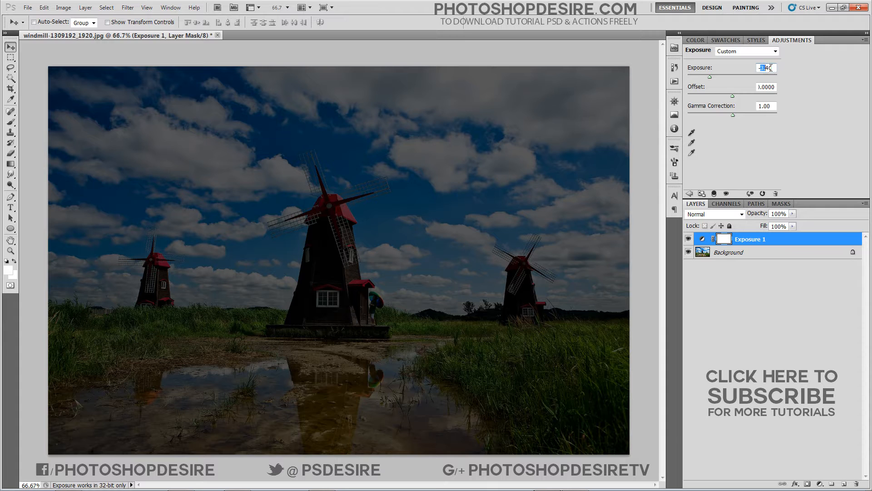
pyautogui.write('-4')
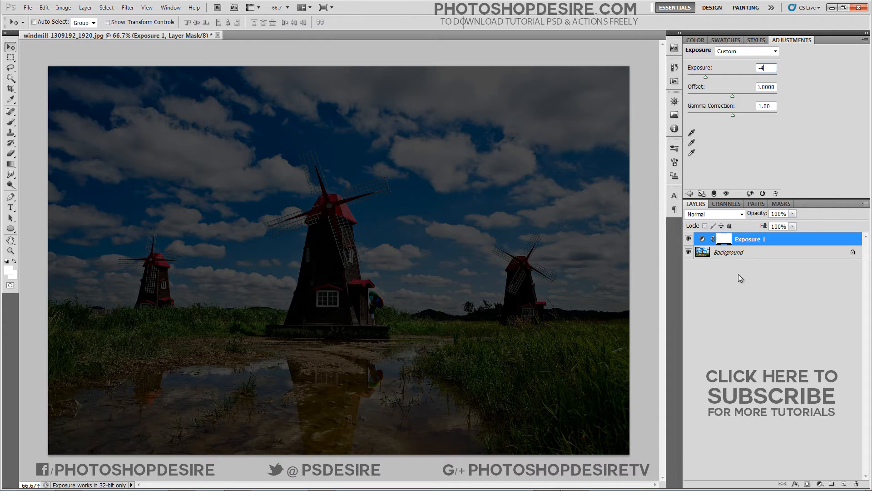
pyautogui.click(701, 238)
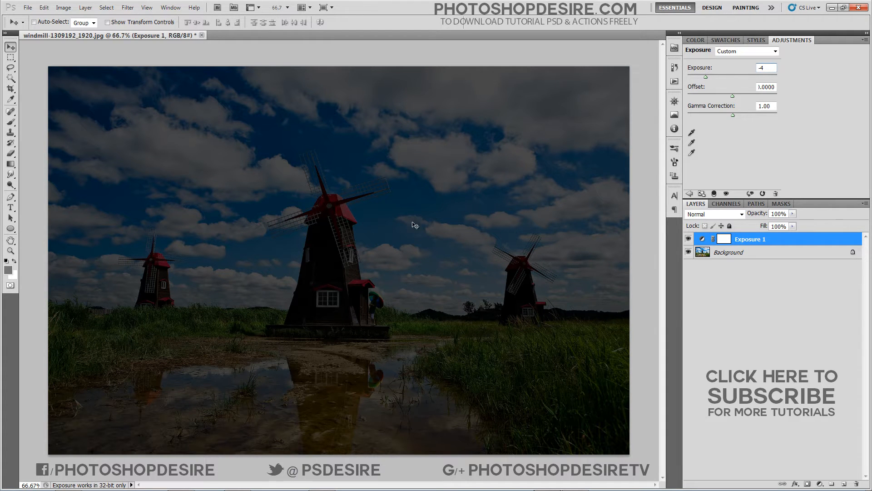
pyautogui.click(27, 7)
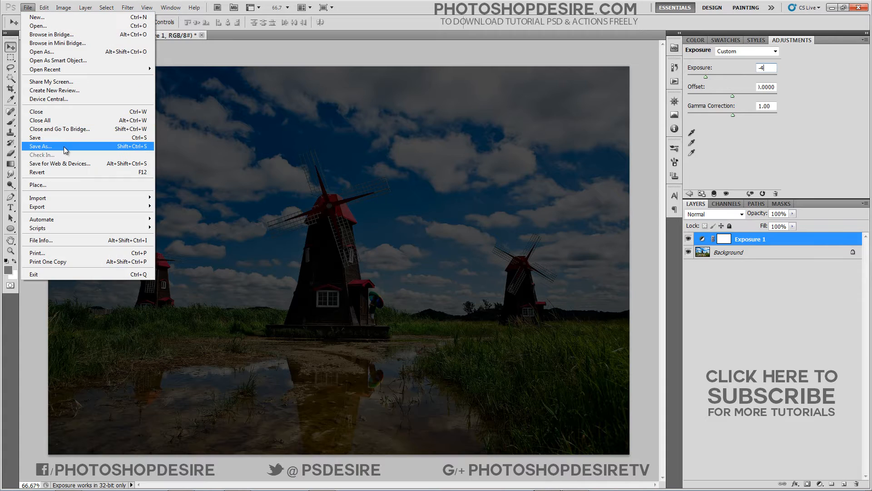
# - Save the -4 exposure version as 1.jpg and confirm the JPEG options
pyautogui.click(40, 146)
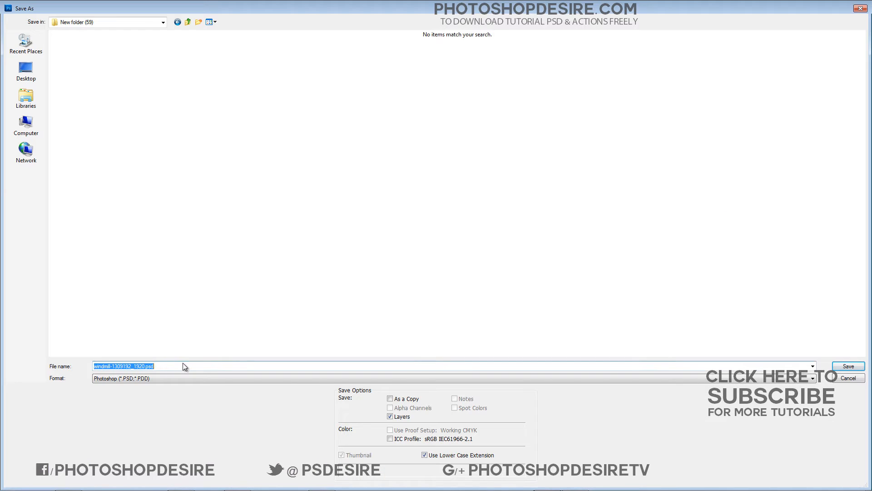
pyautogui.write('1.jpg')
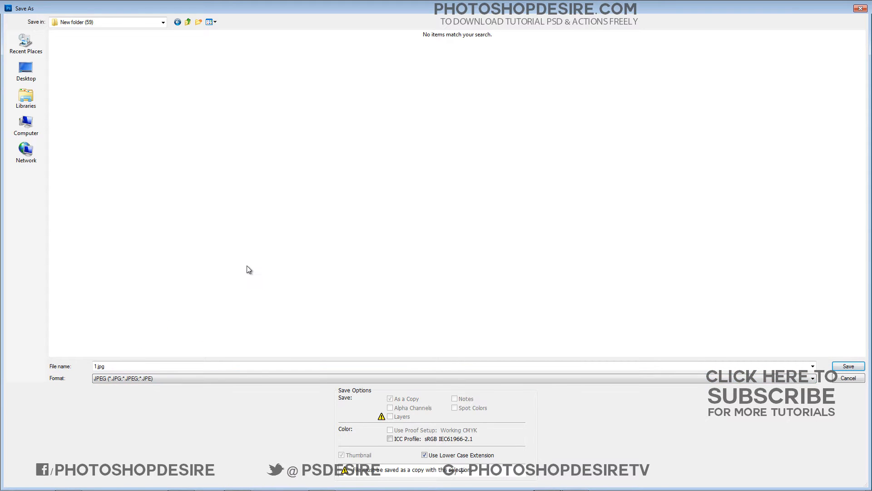
pyautogui.click(847, 366)
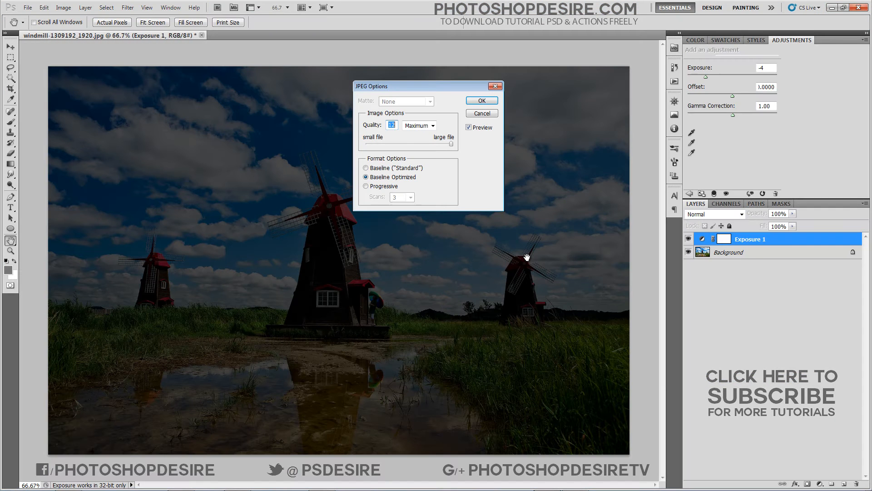
pyautogui.click(480, 101)
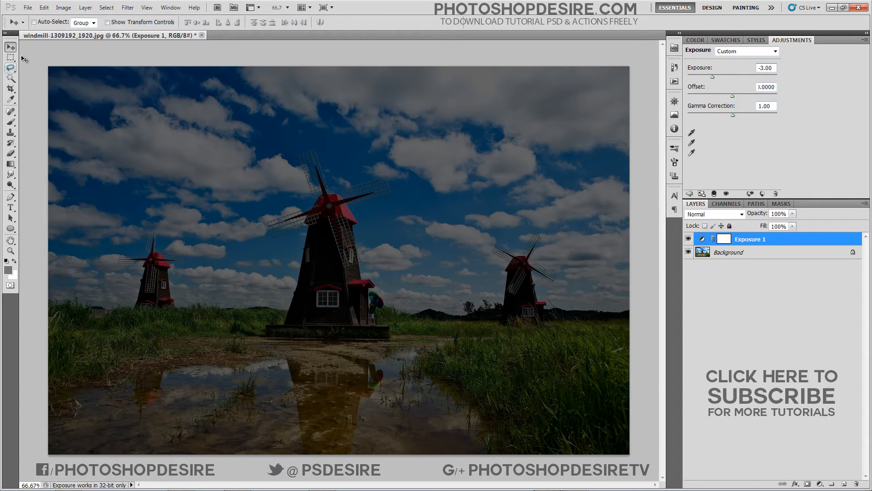
# - Save the -3 exposure version as the JPEG 2.jpg
pyautogui.click(27, 7)
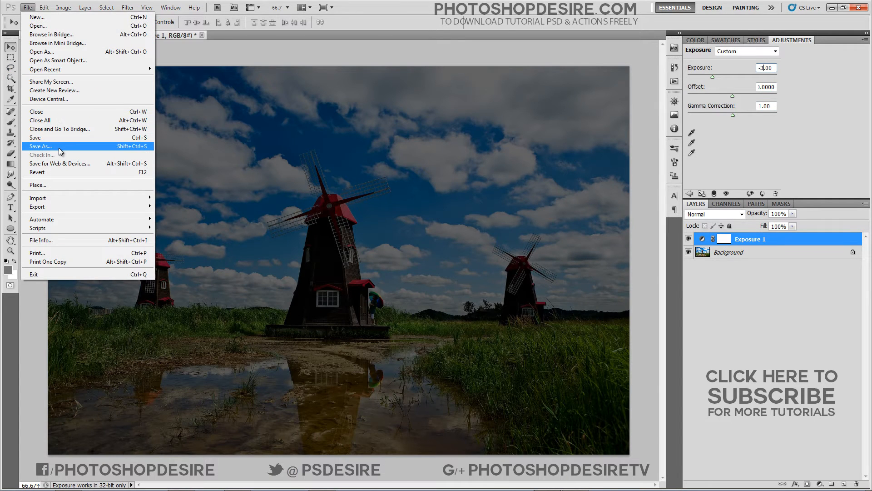
pyautogui.click(40, 146)
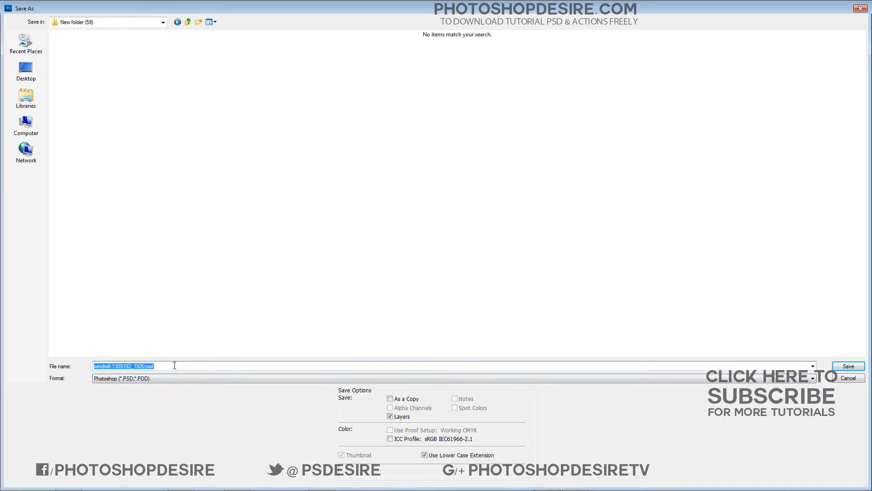
pyautogui.click(811, 378)
pyautogui.write('2.jpg')
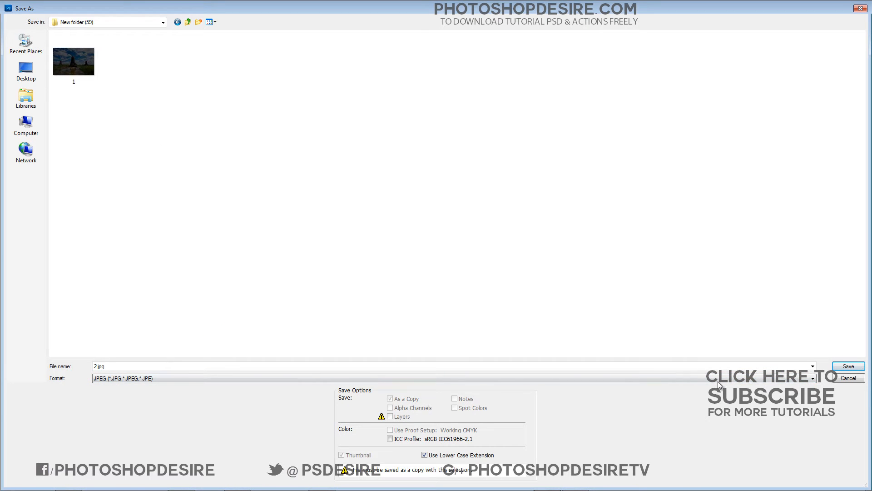
pyautogui.click(847, 366)
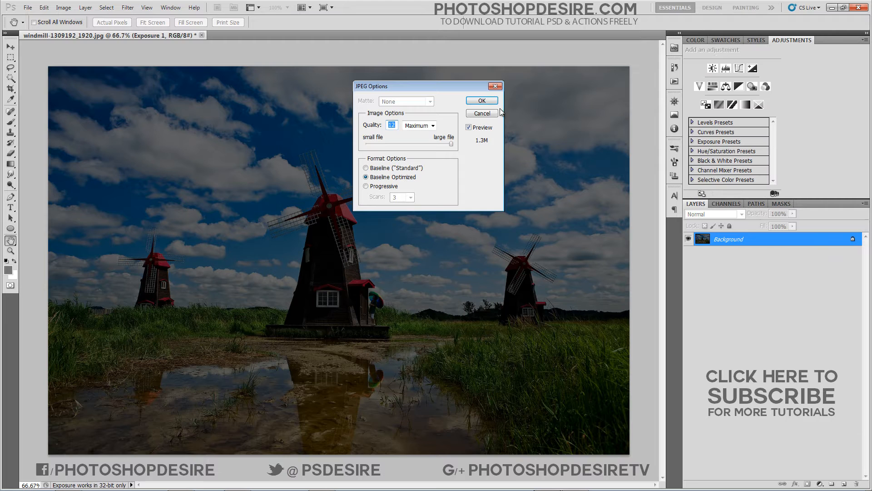
pyautogui.click(481, 101)
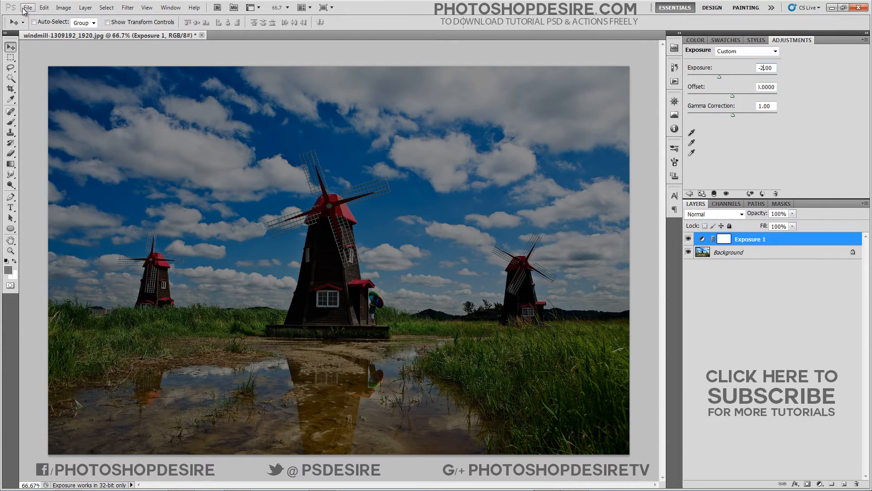
# - Save the -2 and -1 exposure versions as 3.jpg and 4.jpg
pyautogui.click(27, 7)
pyautogui.write('3.jpg')
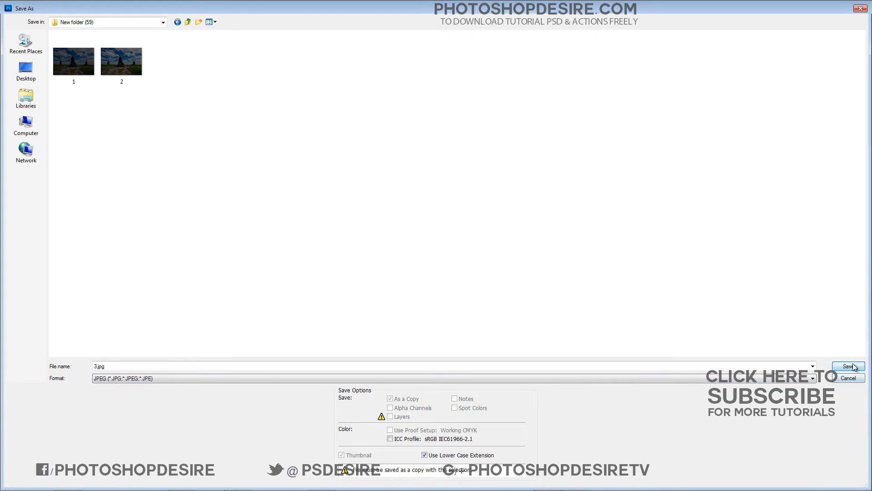
pyautogui.click(847, 366)
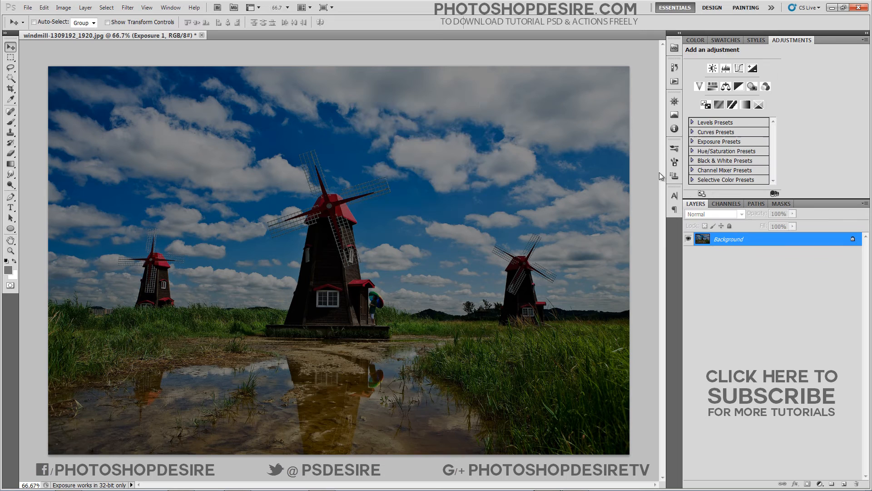
pyautogui.click(719, 68)
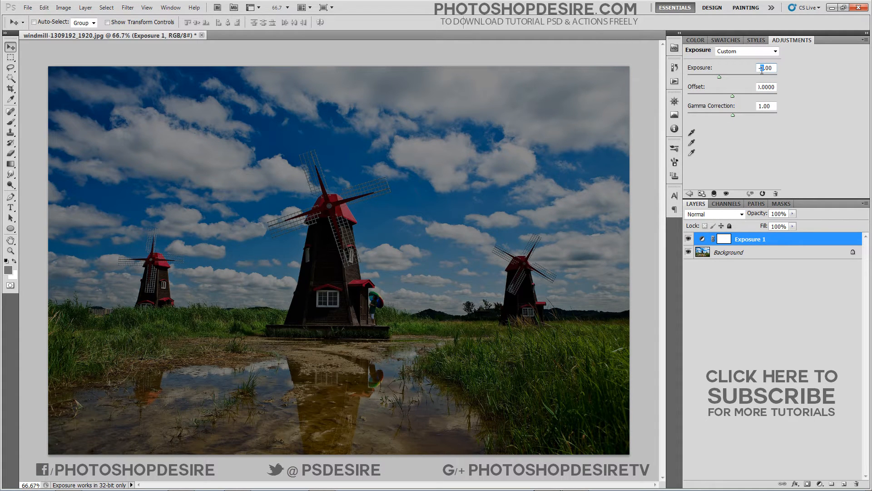
pyautogui.click(27, 7)
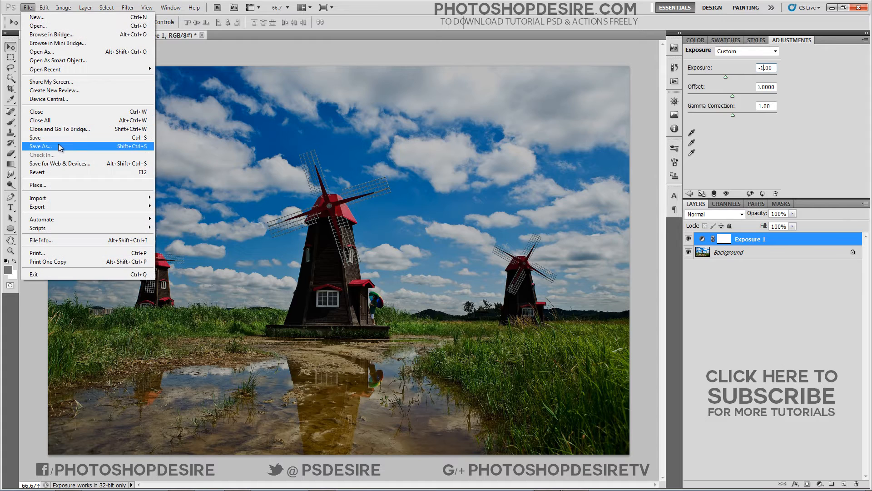
pyautogui.click(40, 146)
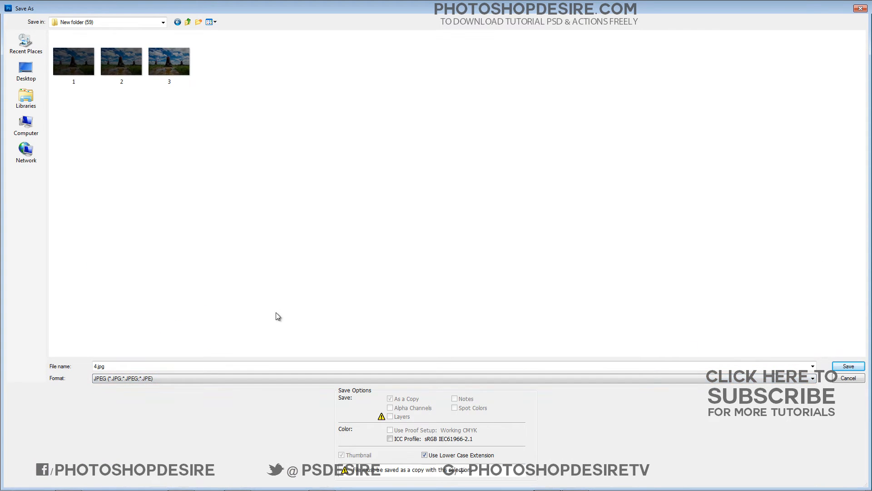
pyautogui.click(848, 366)
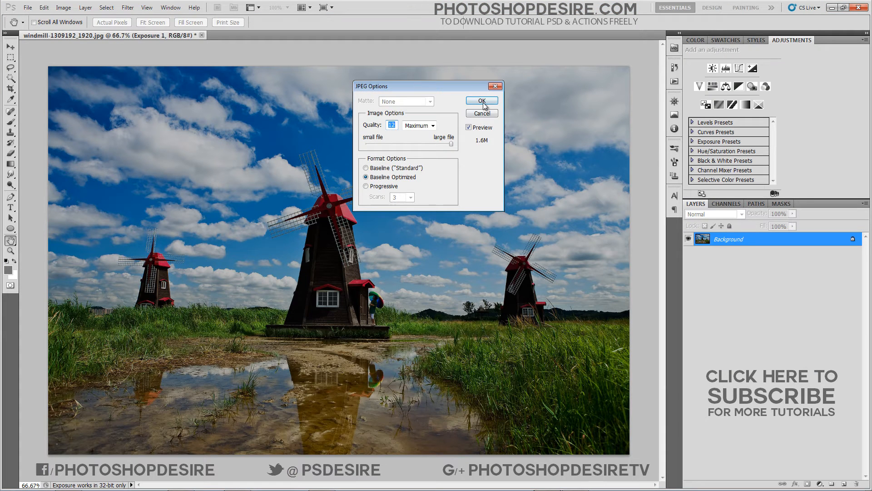
pyautogui.click(480, 101)
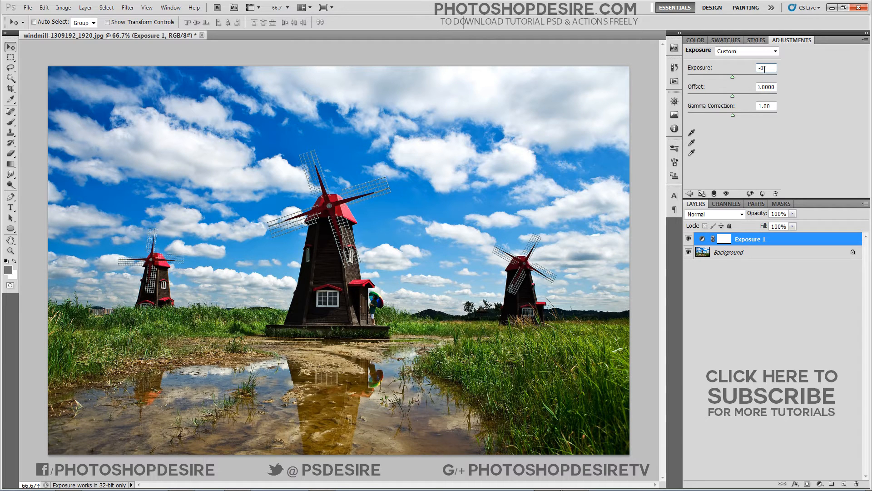
# - Save the exposure 0 version as 5.jpg with the JPEG settings confirmed
pyautogui.click(26, 7)
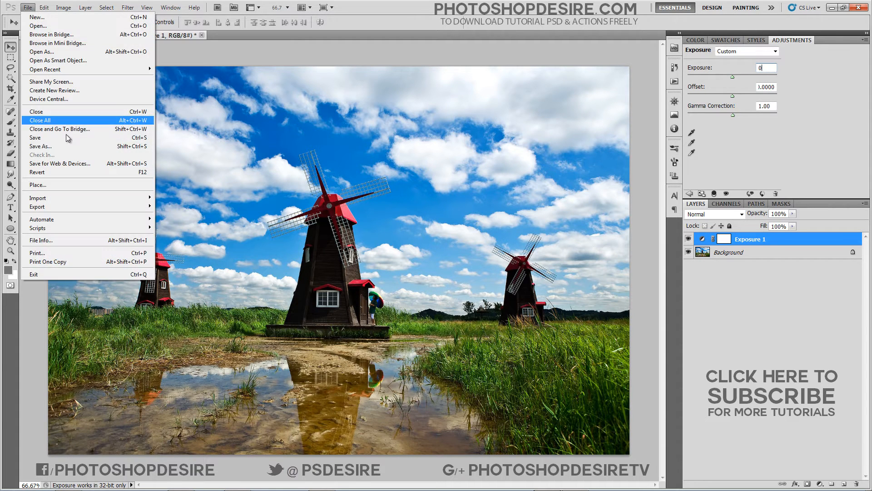
pyautogui.click(41, 146)
pyautogui.write('5.jpg')
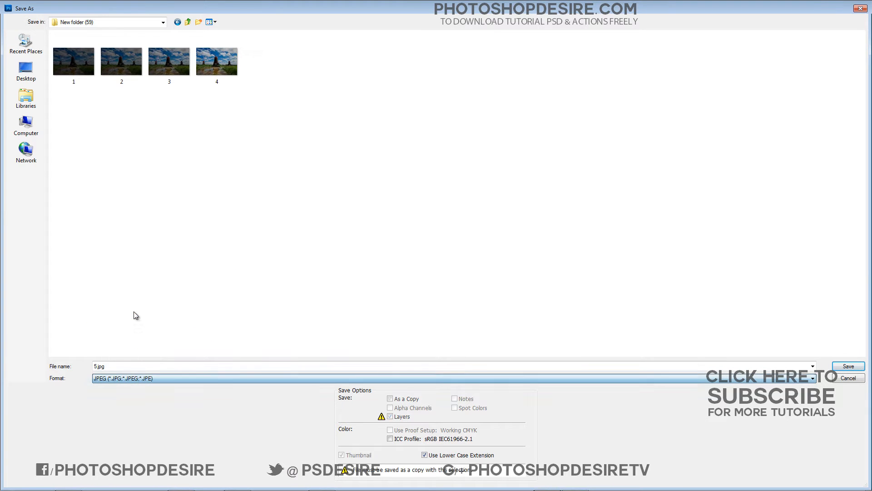
pyautogui.click(847, 366)
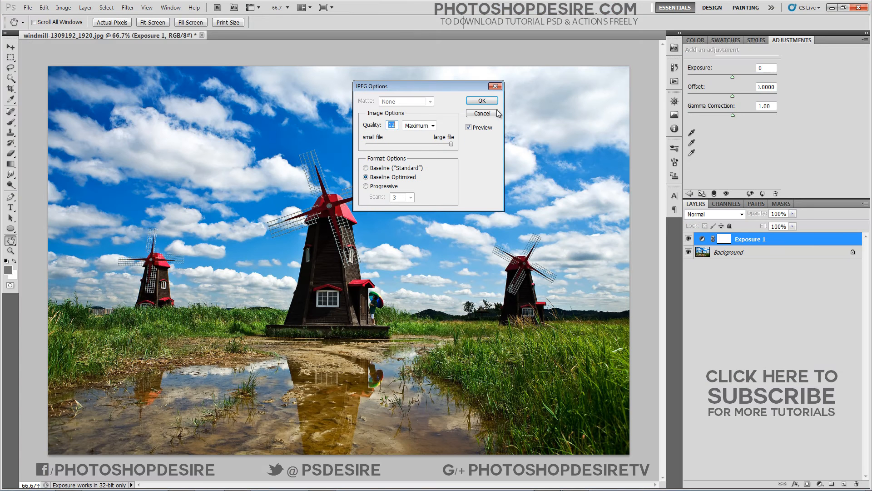
pyautogui.click(481, 114)
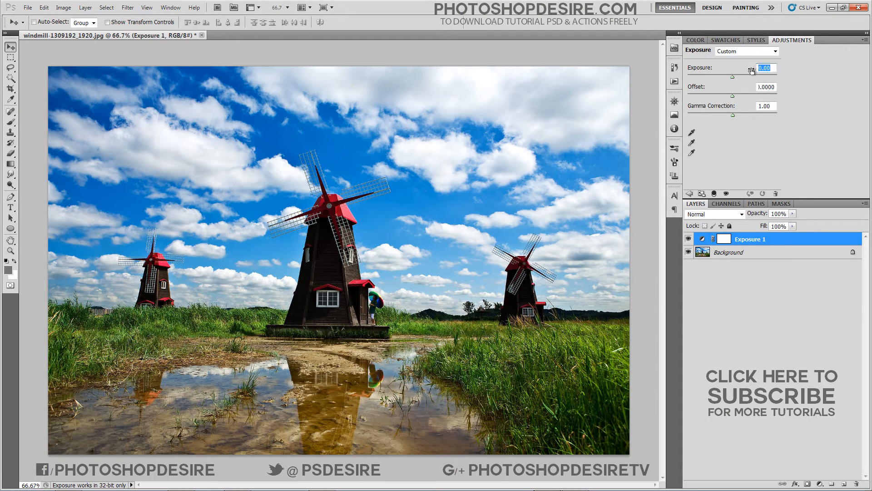
# - Save the +1 and +2 exposure versions as JPEG copies 6.jpg and 7.jpg
pyautogui.click(27, 7)
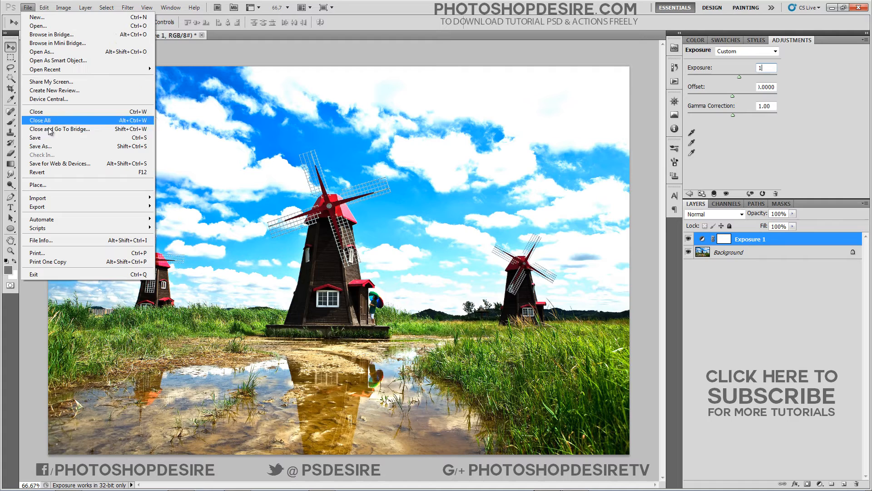
pyautogui.click(40, 146)
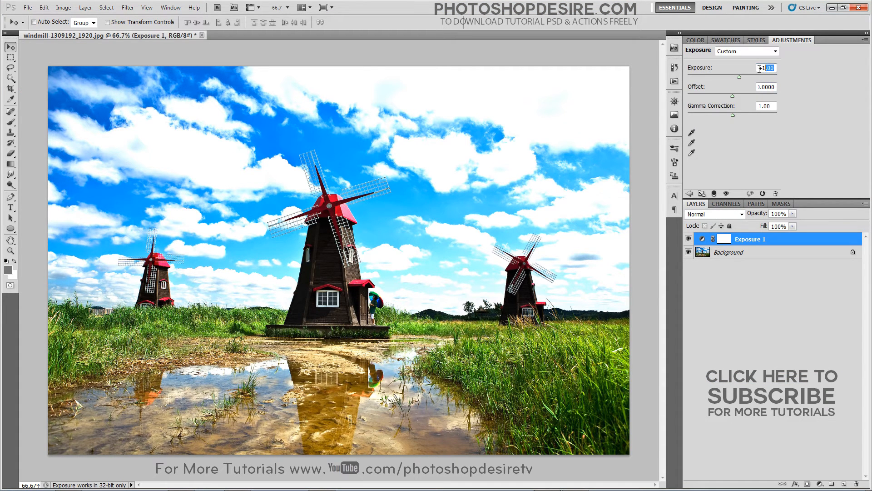
pyautogui.write('2')
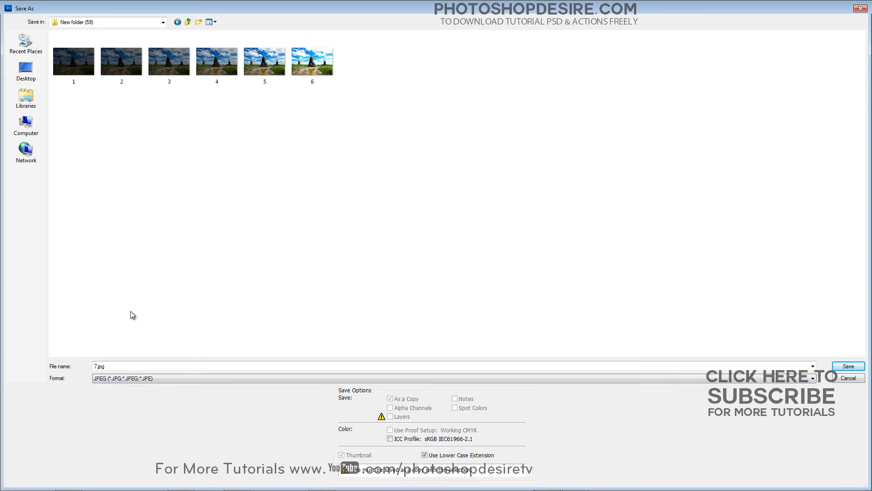
pyautogui.click(847, 365)
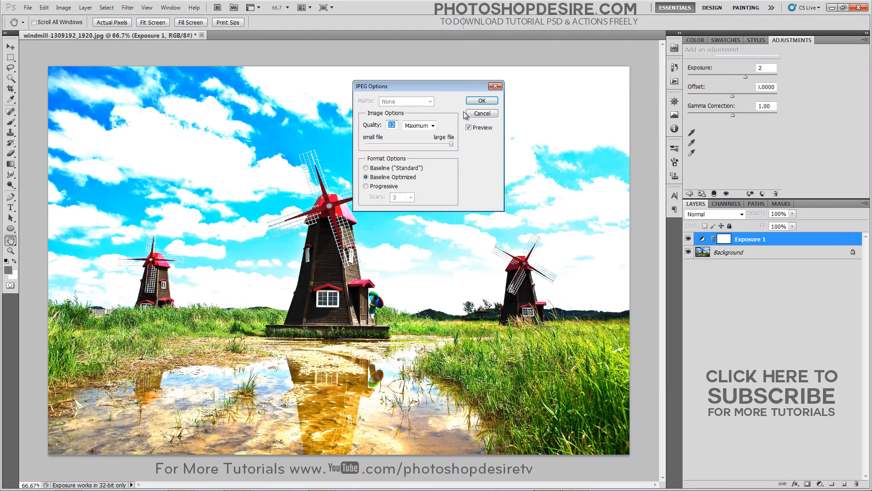
pyautogui.click(481, 101)
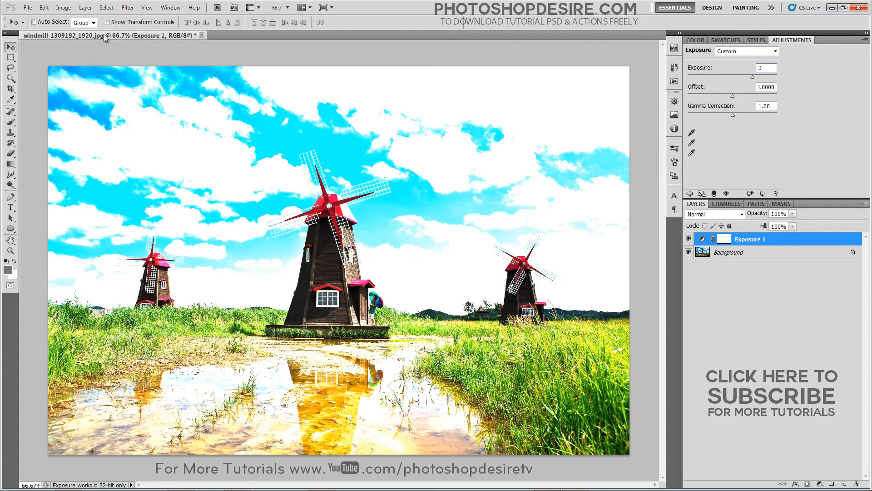
# - Save the +3 and +4 versions as 8.jpg and 9.jpg, then open 1.jpg
pyautogui.click(27, 7)
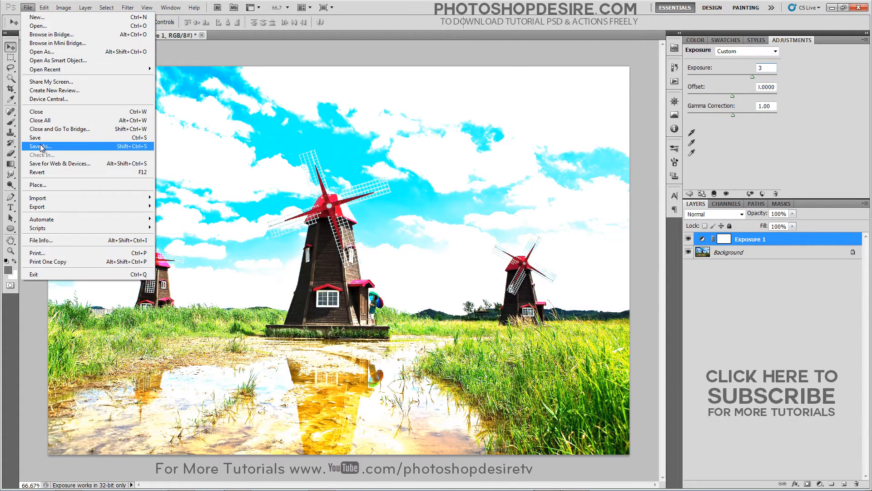
pyautogui.click(40, 146)
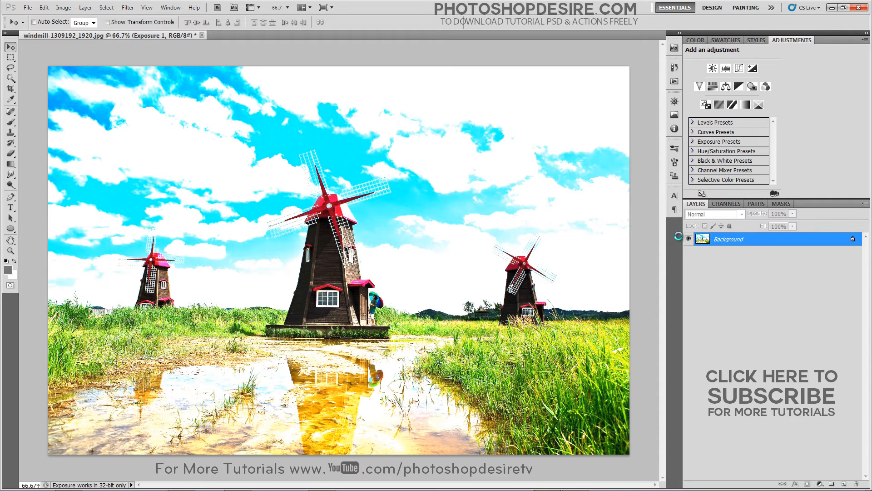
pyautogui.click(724, 68)
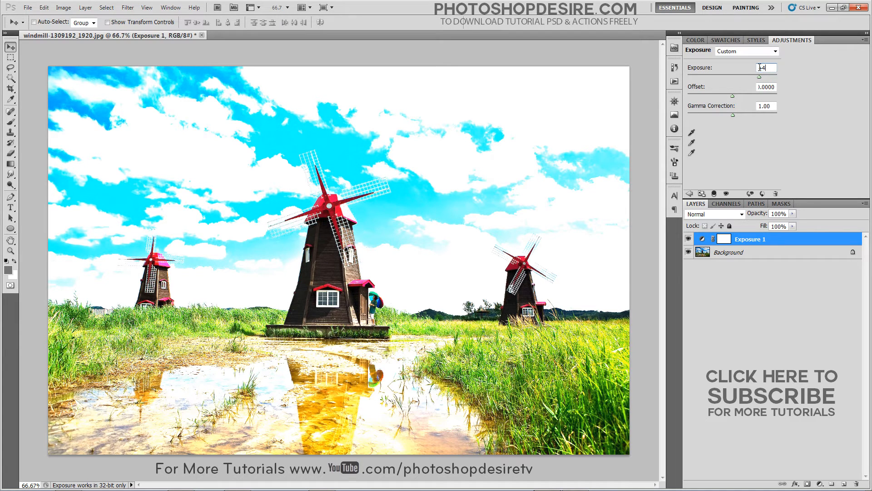
pyautogui.click(27, 8)
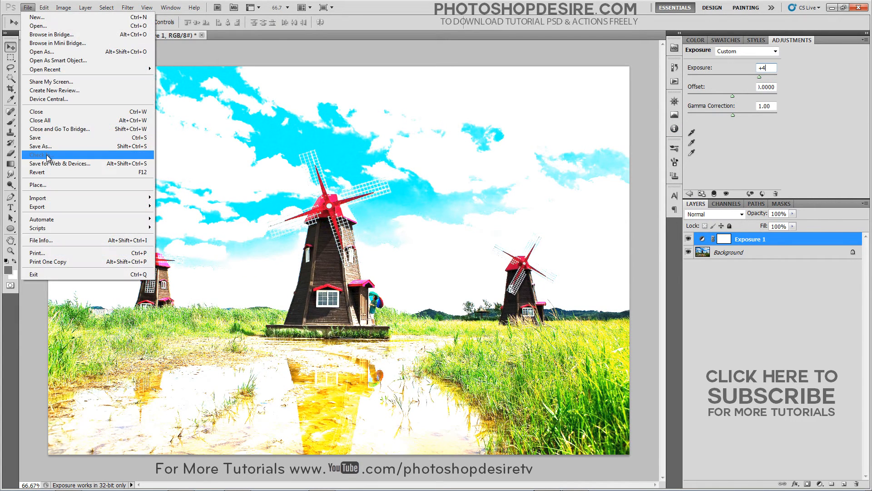
pyautogui.click(40, 146)
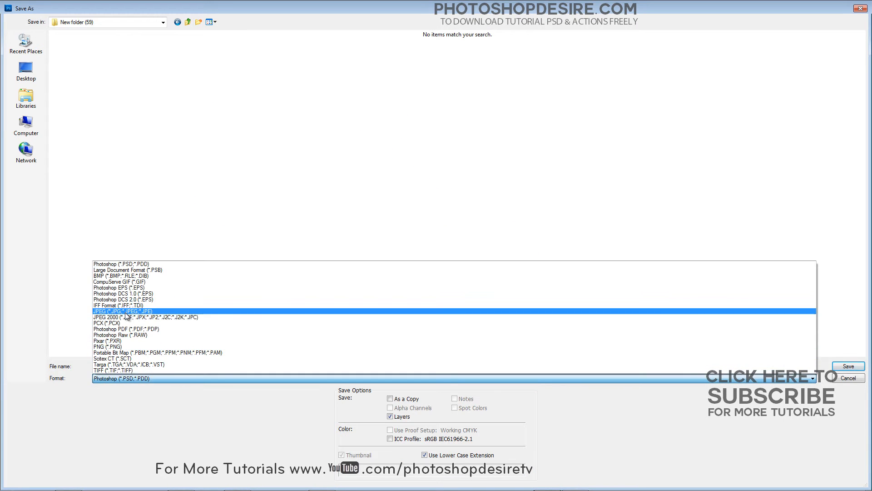
pyautogui.click(846, 366)
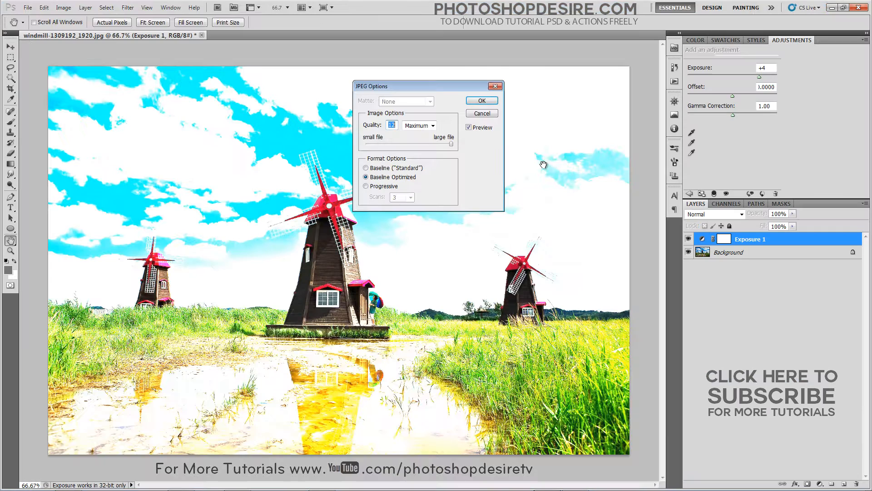
pyautogui.click(480, 101)
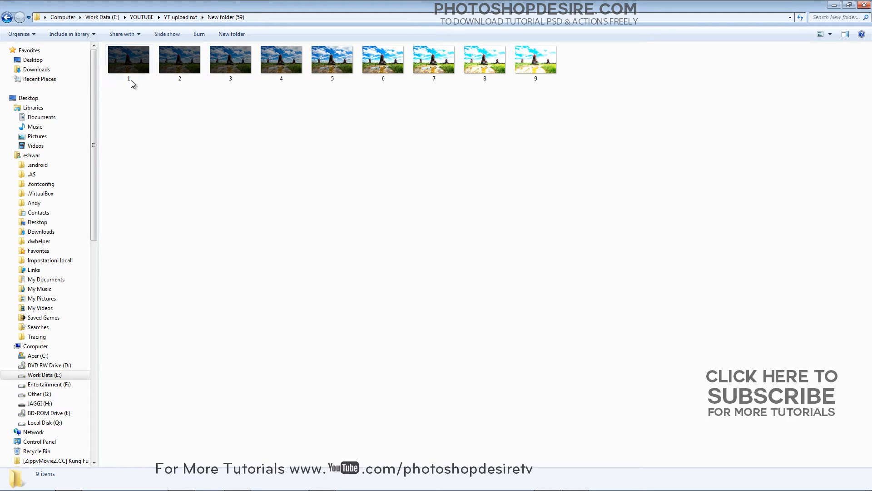
pyautogui.doubleClick(128, 60)
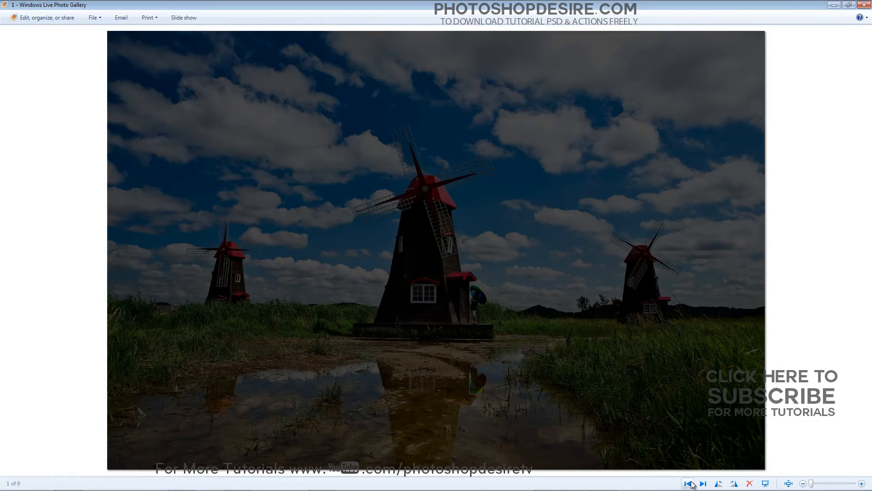
# - Step forward through the exposure copies in Windows Live Photo Gallery
pyautogui.click(702, 482)
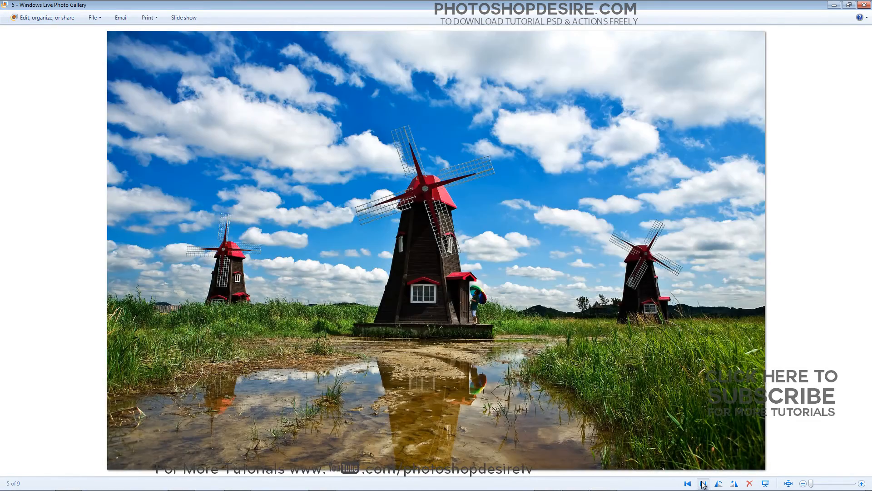
pyautogui.click(702, 482)
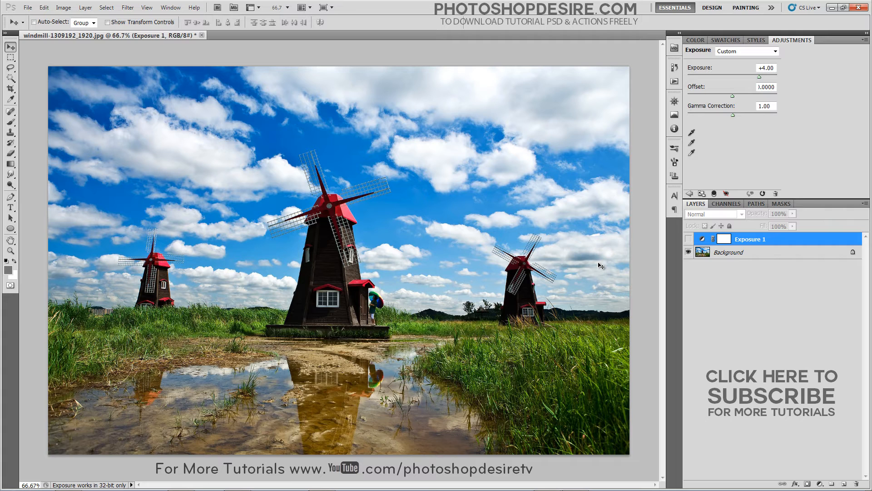
pyautogui.moveTo(73, 87)
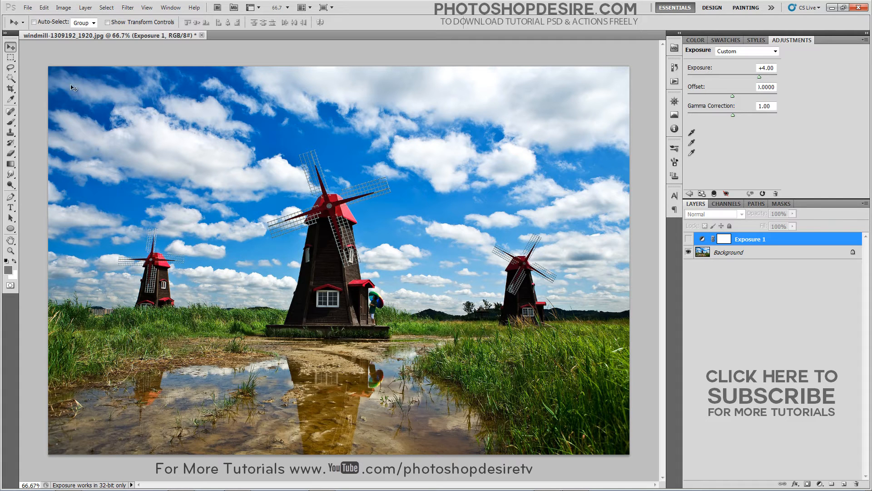
# - Load 1.jpg through 9.jpg into Merge to HDR Pro and merge them
pyautogui.click(27, 7)
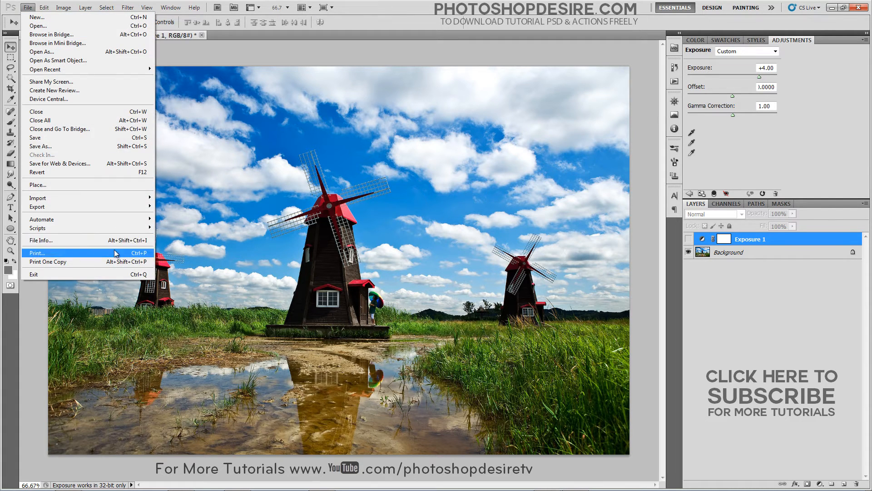
pyautogui.moveTo(41, 218)
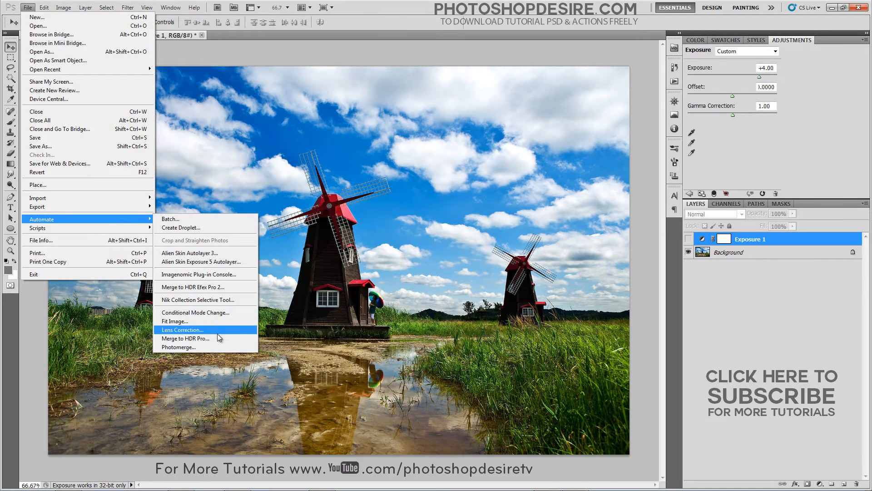
pyautogui.click(185, 338)
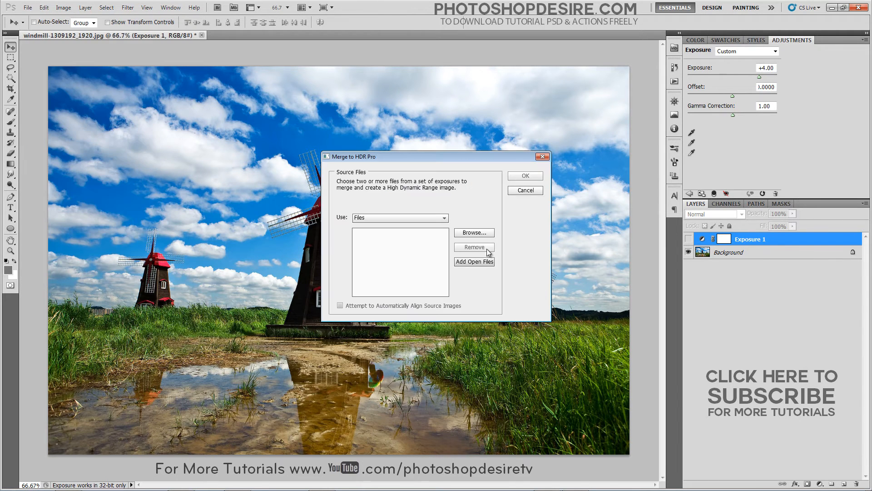
pyautogui.click(474, 233)
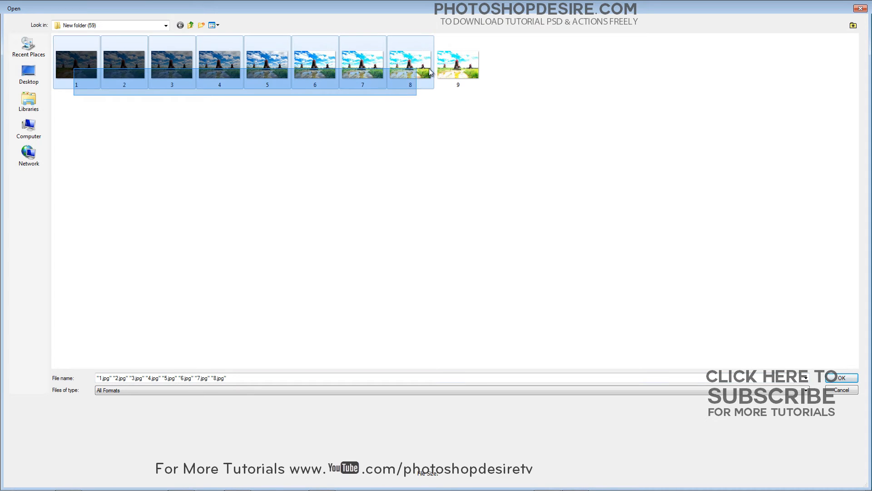
pyautogui.click(841, 377)
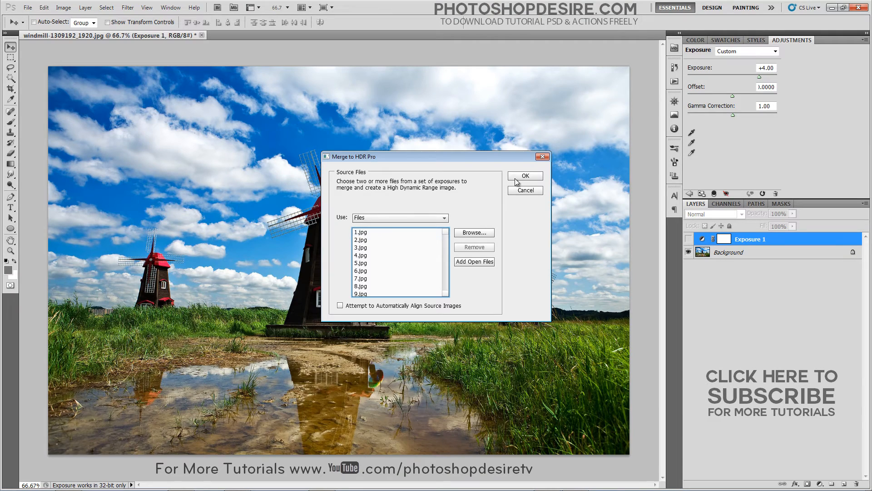
pyautogui.click(525, 176)
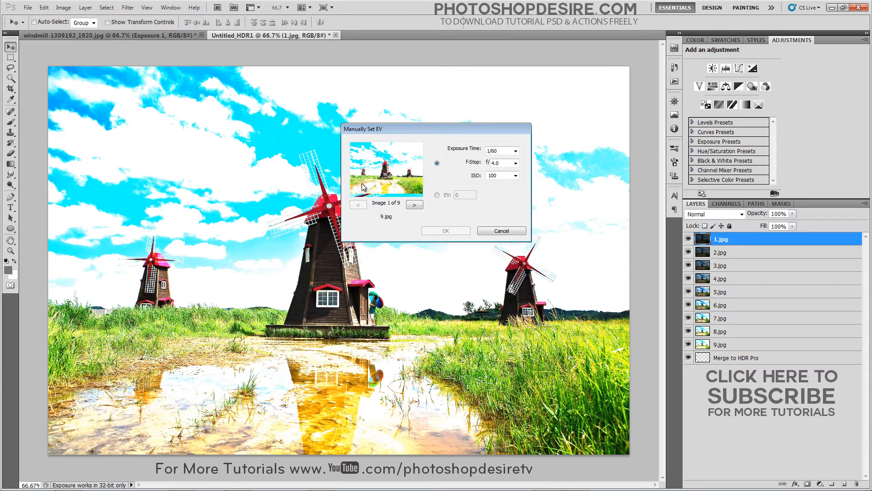
# - Switch Manually Set EV to EV values and give 2.jpg an EV of -3
pyautogui.click(414, 204)
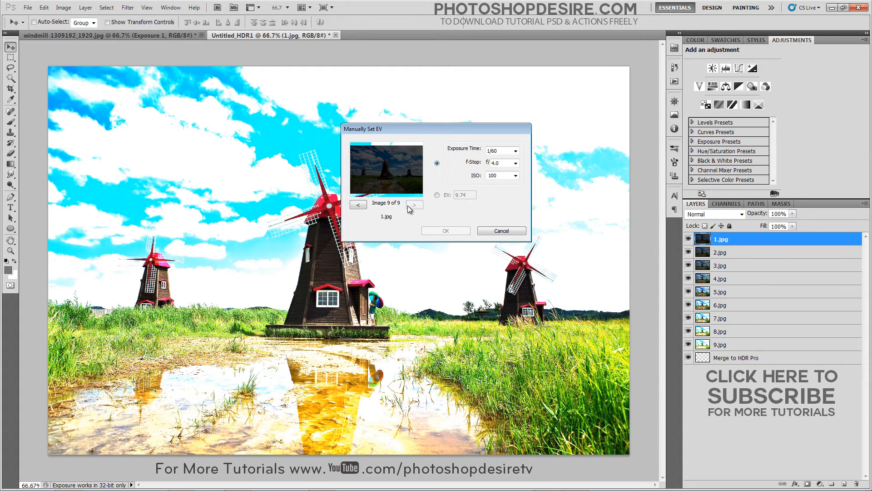
pyautogui.click(437, 196)
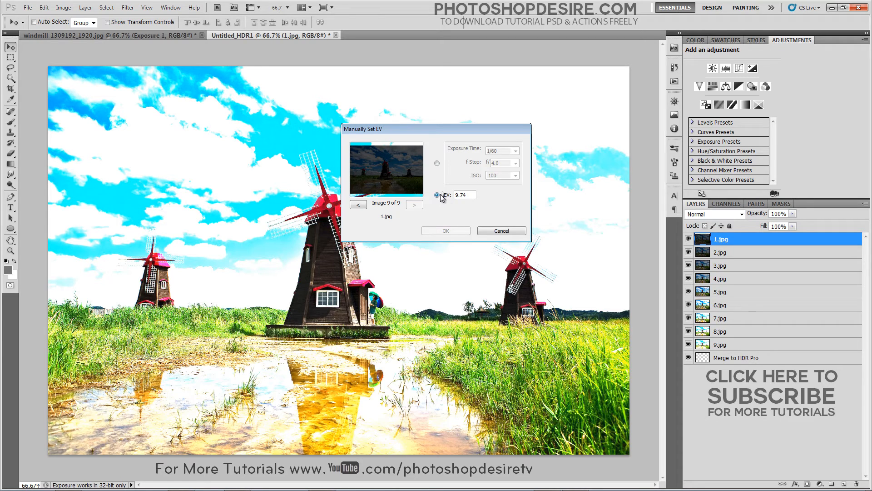
pyautogui.click(462, 195)
pyautogui.write('-')
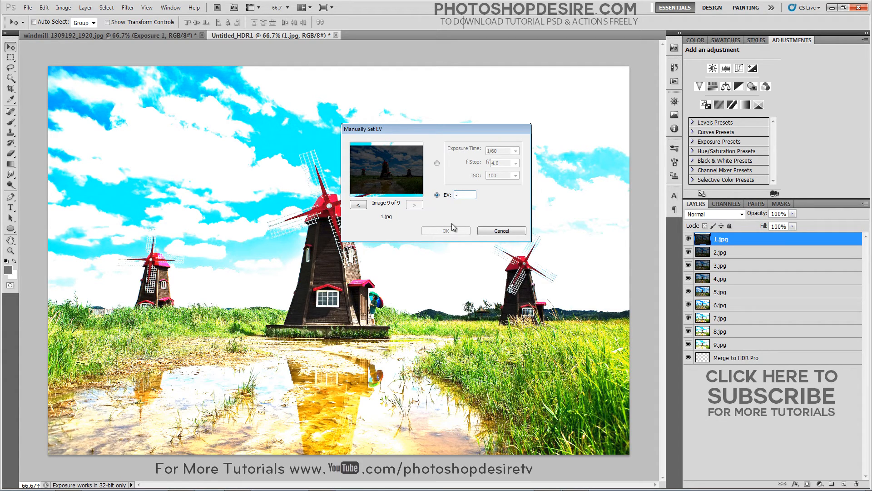
pyautogui.click(357, 204)
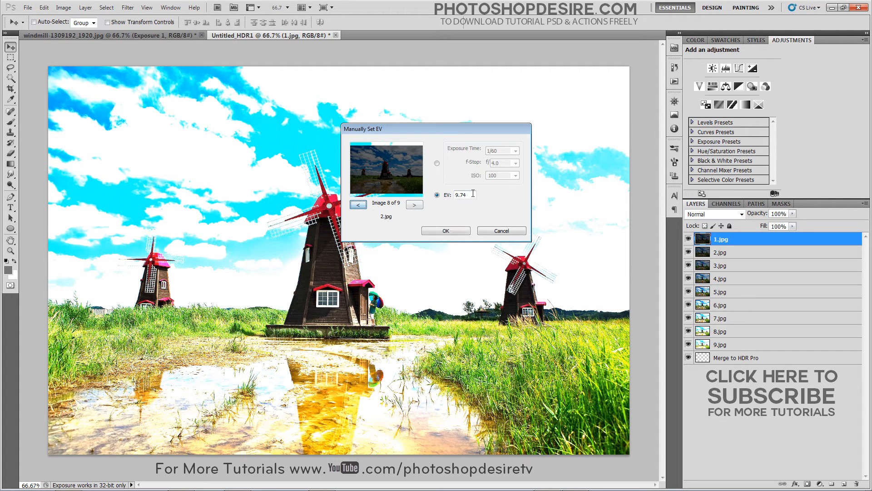
pyautogui.write('-3')
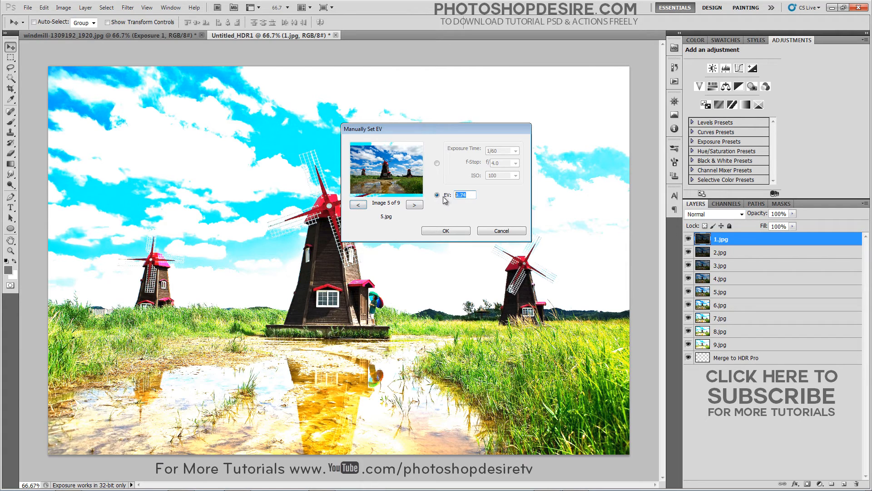
# - Enter EV values for 5.jpg through 9.jpg, ending at +4, and review them
pyautogui.click(357, 205)
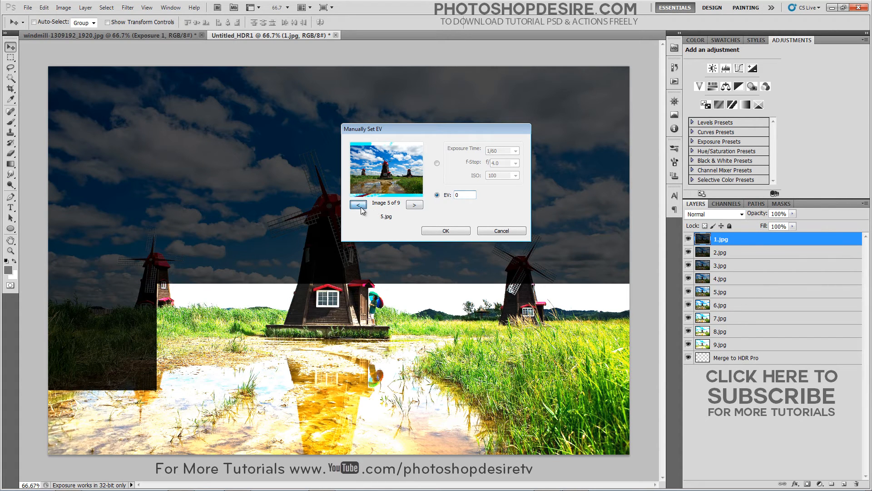
pyautogui.click(358, 204)
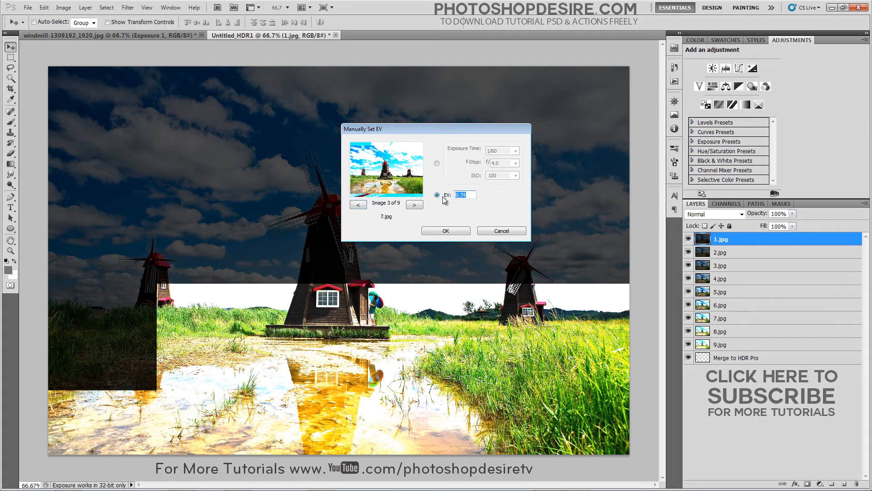
pyautogui.click(357, 204)
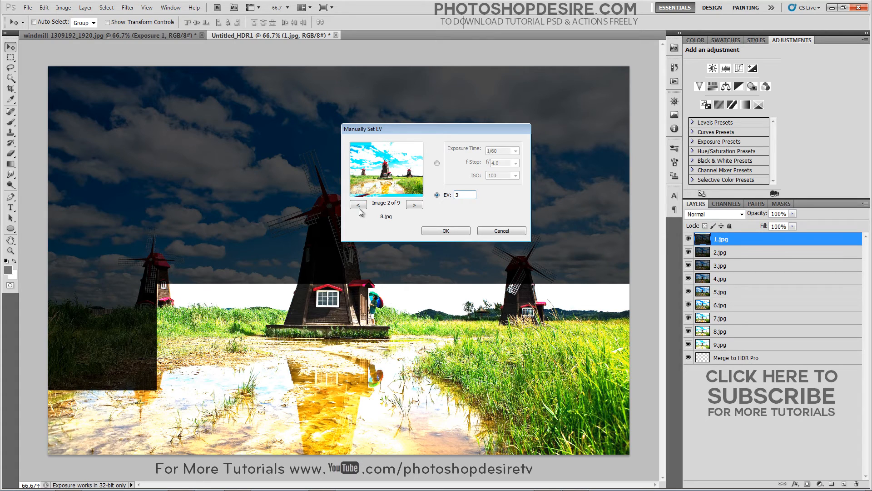
pyautogui.click(357, 205)
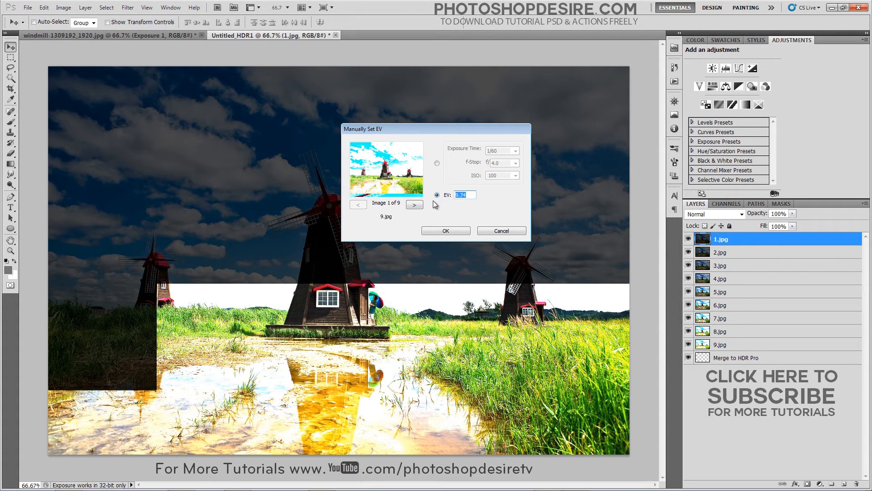
pyautogui.click(413, 204)
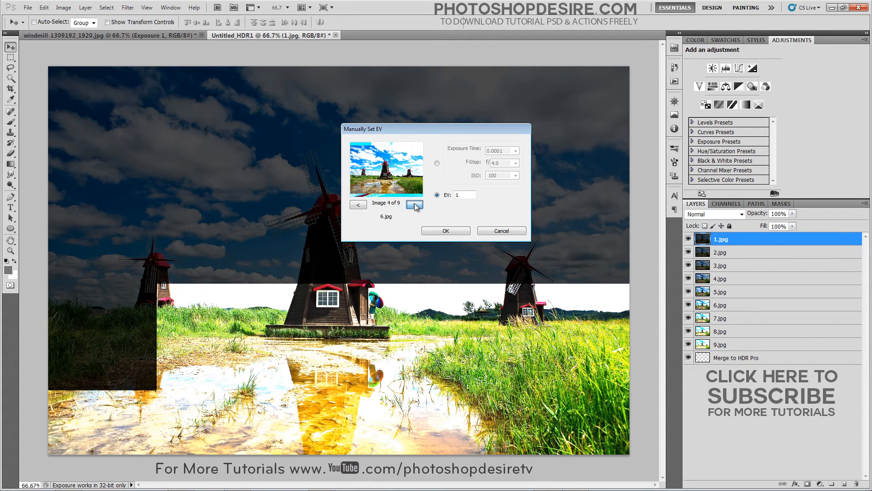
pyautogui.click(414, 205)
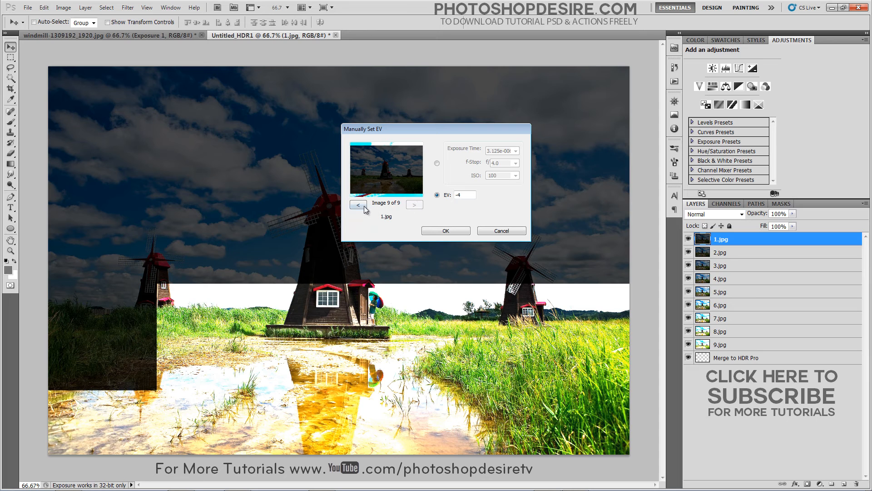
pyautogui.click(358, 205)
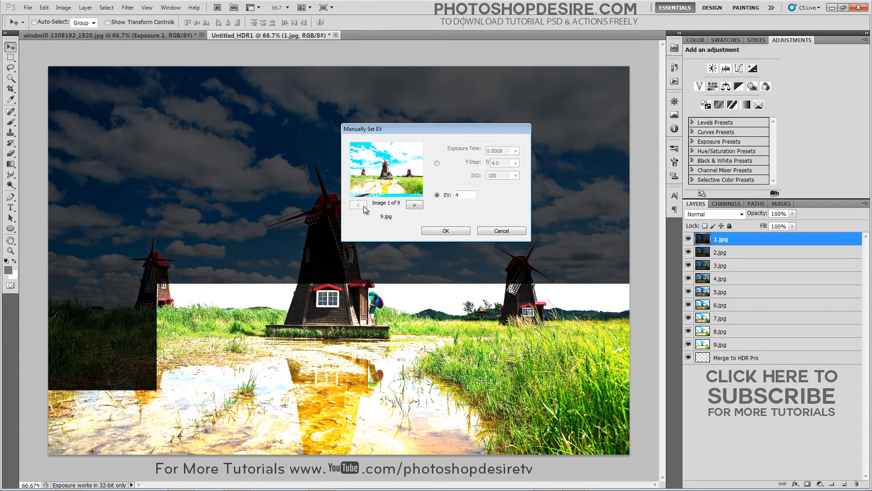
pyautogui.click(445, 230)
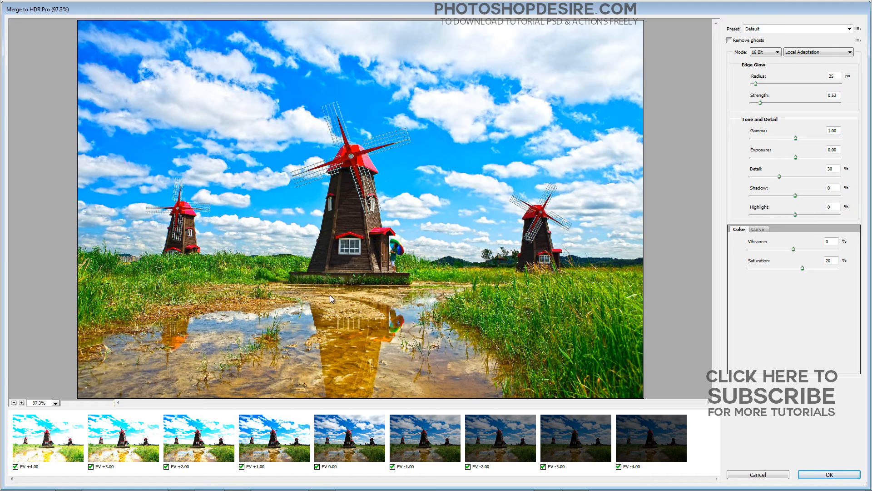
pyautogui.moveTo(360, 23)
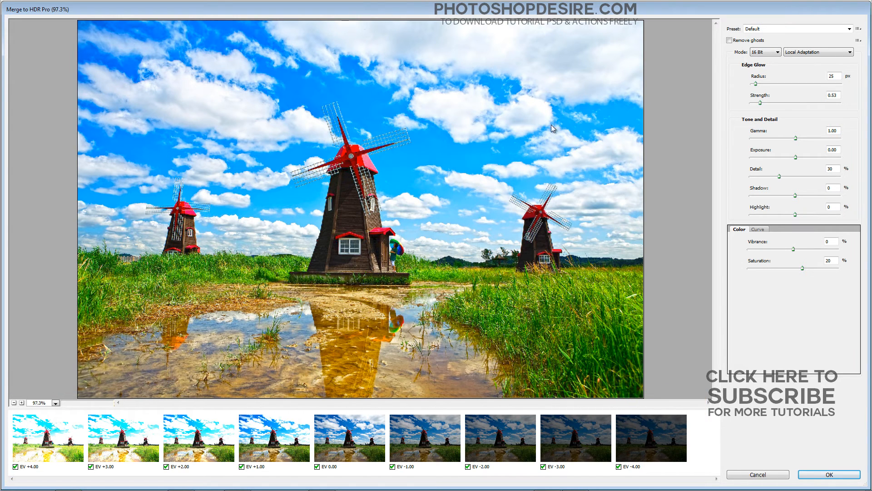
pyautogui.moveTo(532, 253)
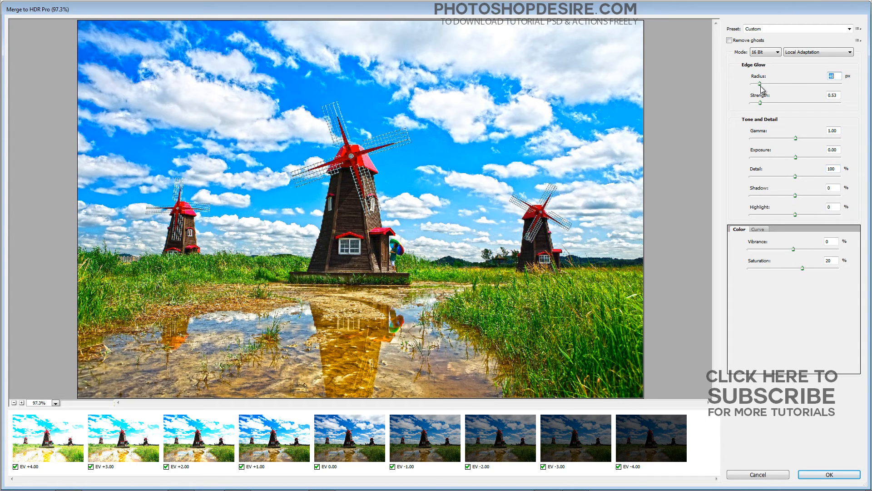
pyautogui.moveTo(762, 111)
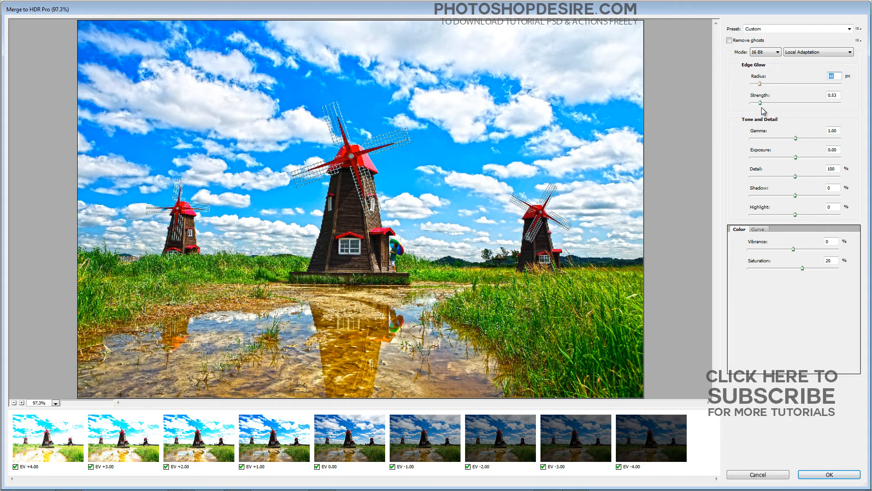
pyautogui.moveTo(775, 168)
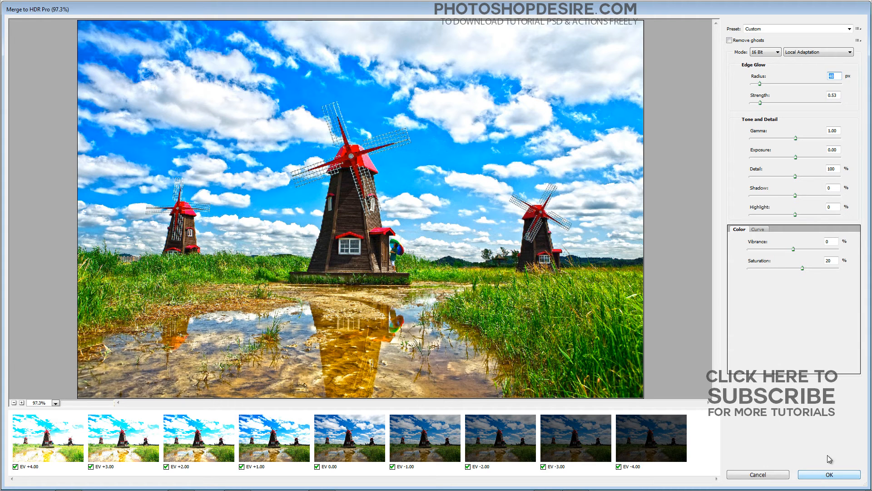
# - Apply Detail 100% and the adjusted Edge Glow radius to create the 16-bit HDR document
pyautogui.click(829, 474)
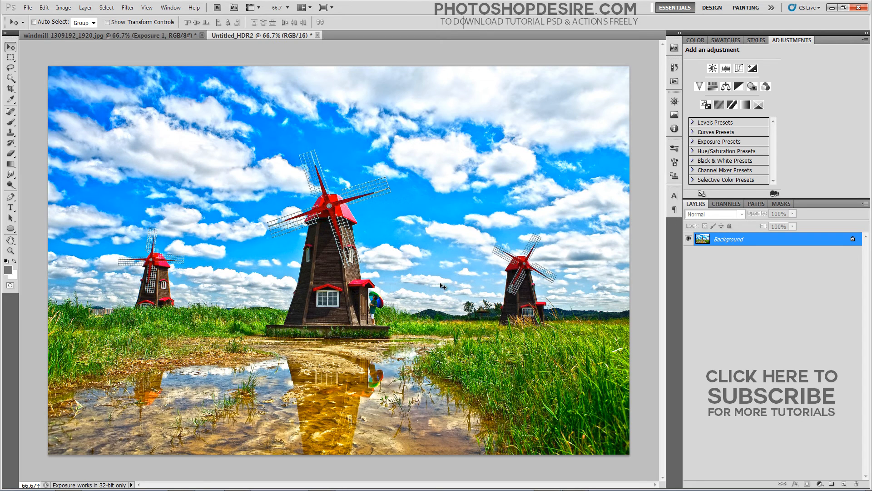
pyautogui.moveTo(365, 290)
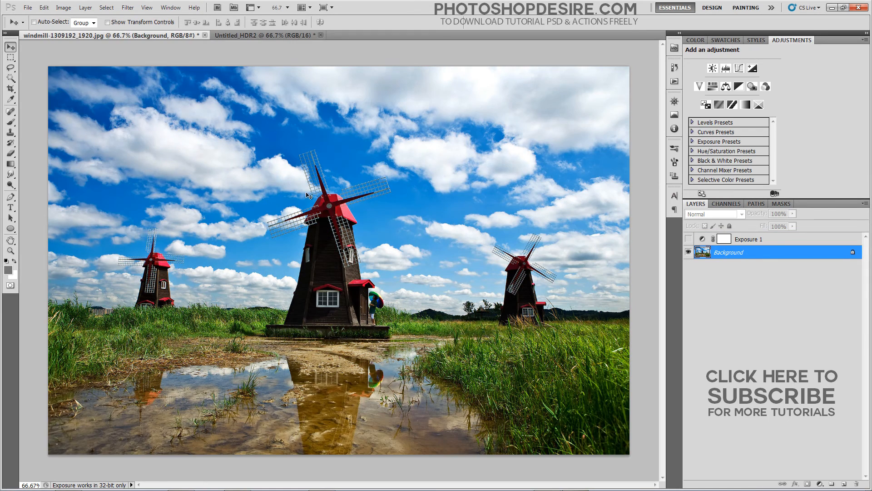
pyautogui.moveTo(255, 36)
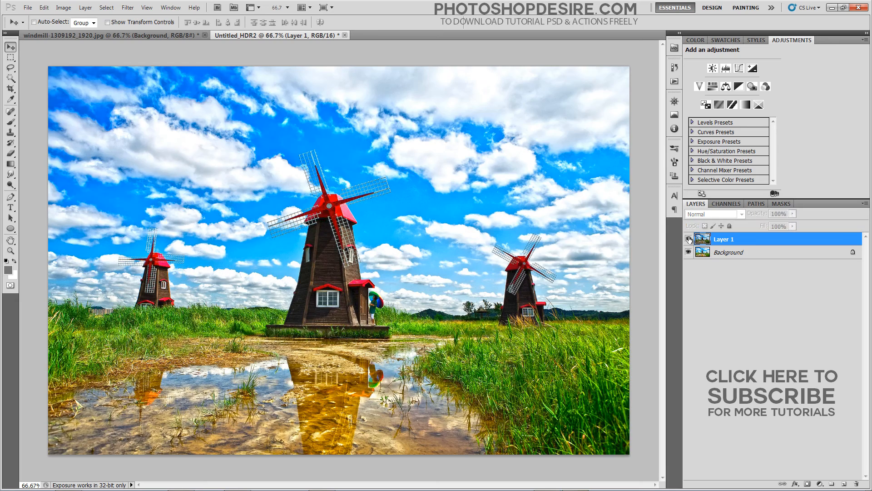
# - Rename the pasted layer Original, duplicate Background above it, and toggle the copy's visibility
pyautogui.doubleClick(724, 239)
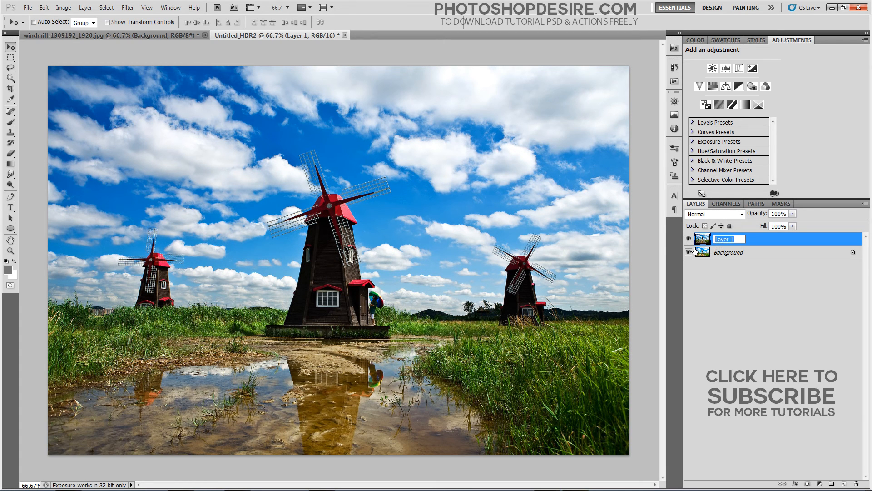
pyautogui.write('Original')
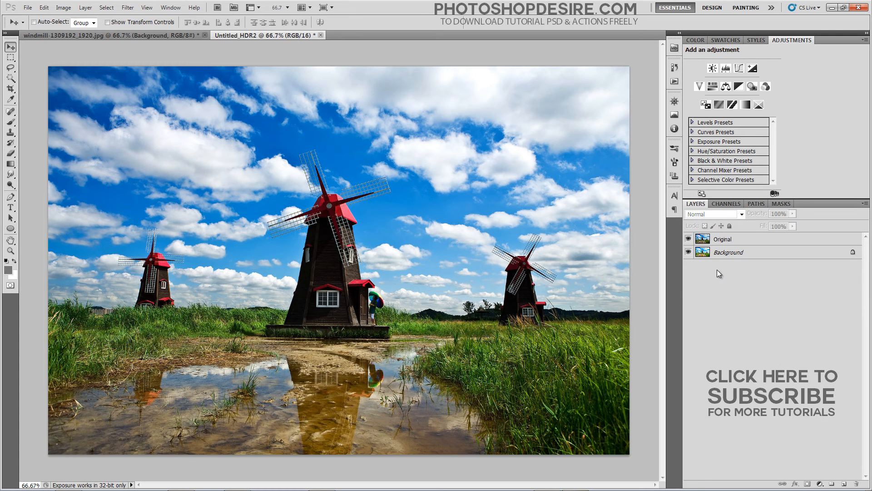
pyautogui.rightClick(726, 252)
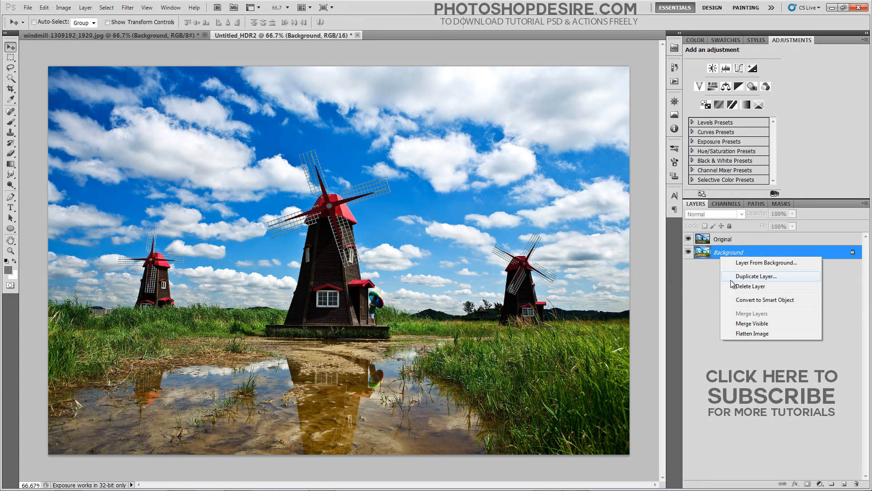
pyautogui.click(753, 275)
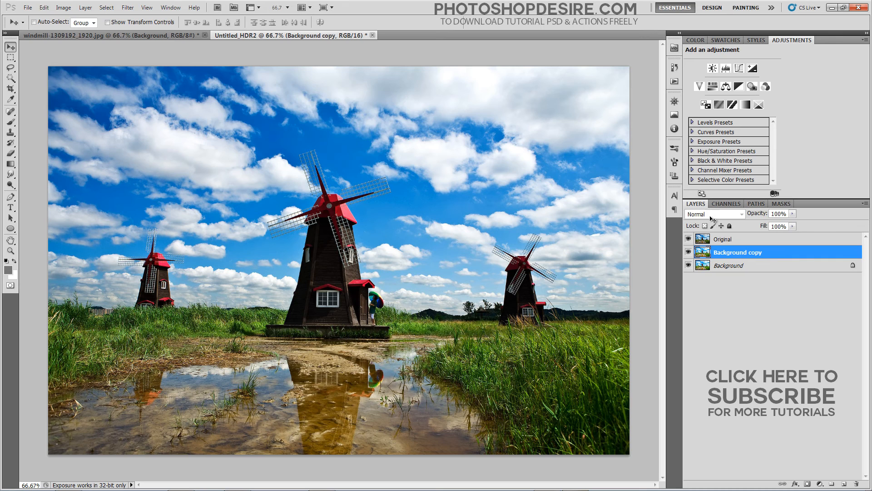
pyautogui.moveTo(737, 251); pyautogui.dragTo(737, 238)
pyautogui.write('HDR')
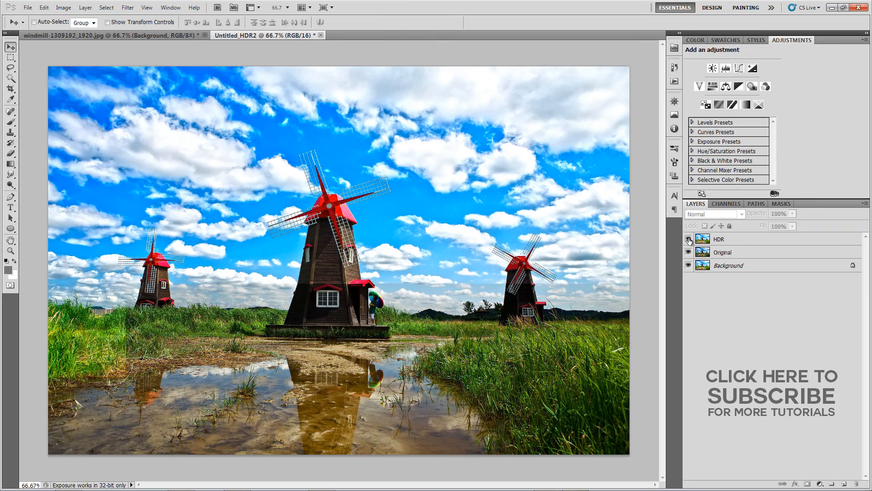
pyautogui.click(688, 238)
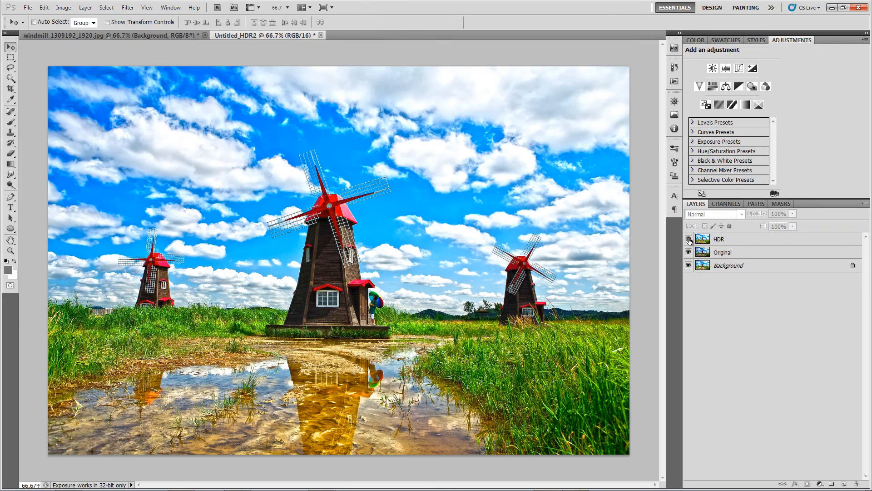